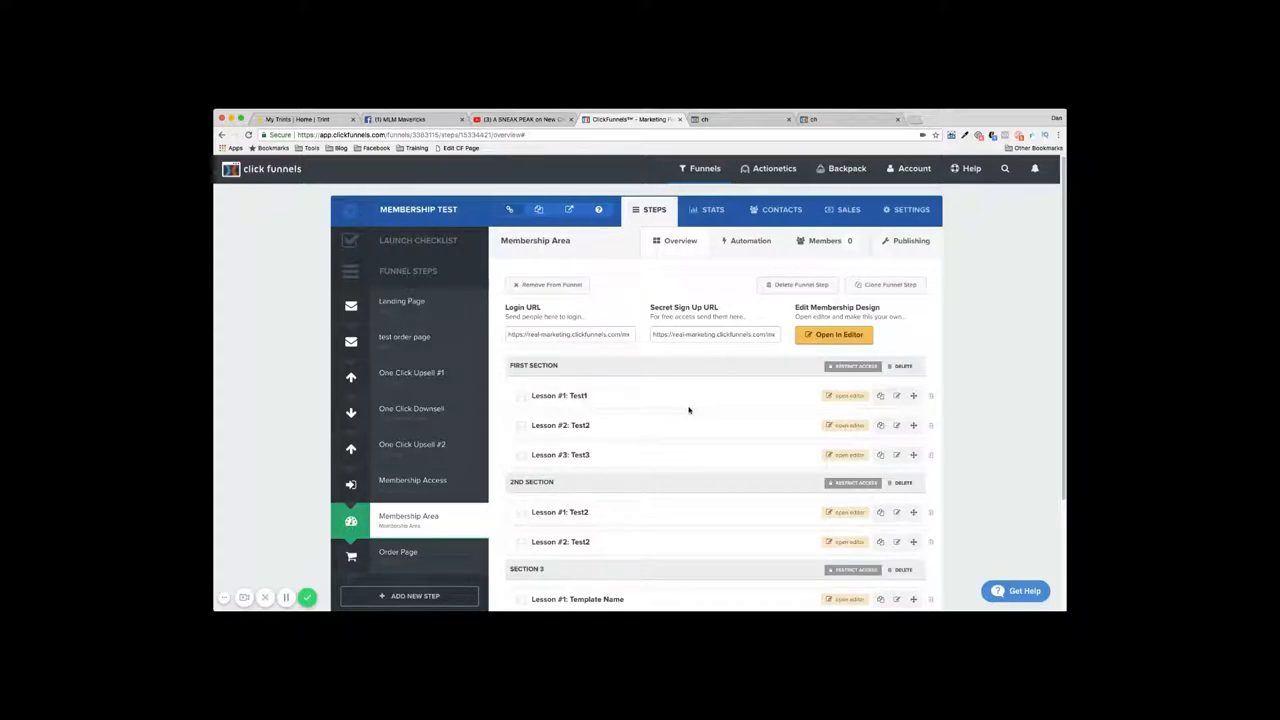
mouse_move(424, 356)
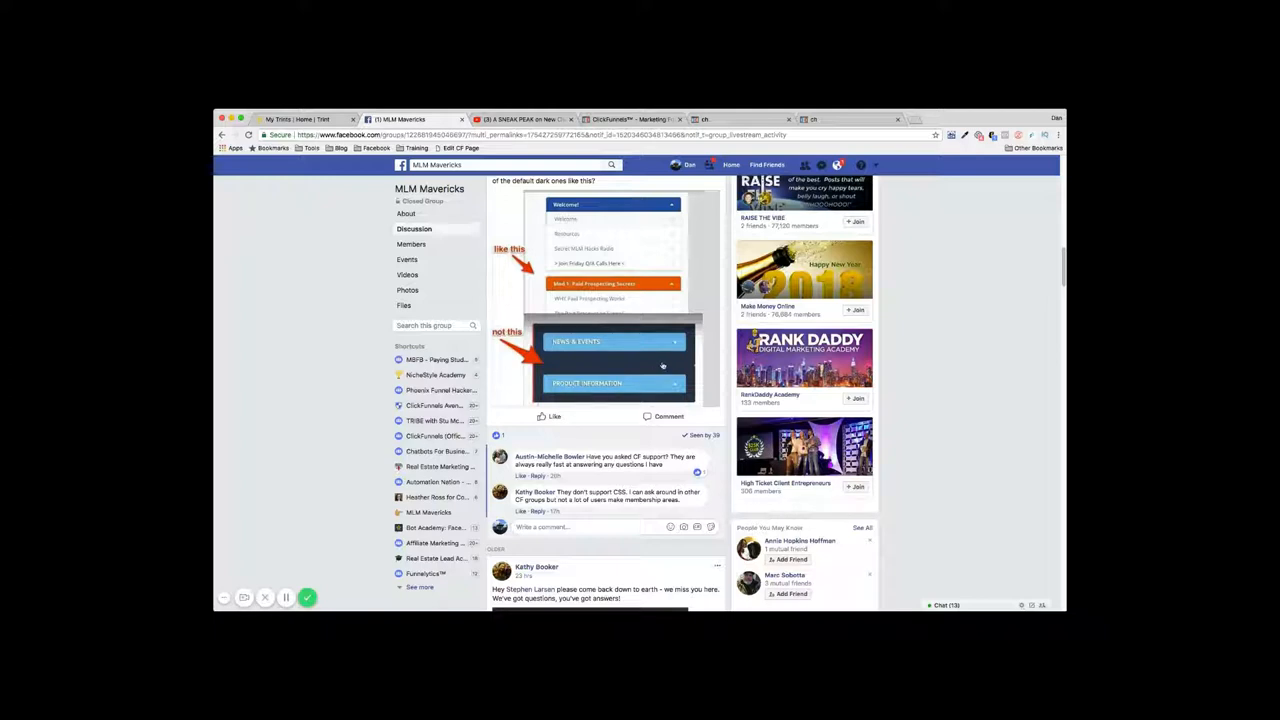
mouse_move(608, 368)
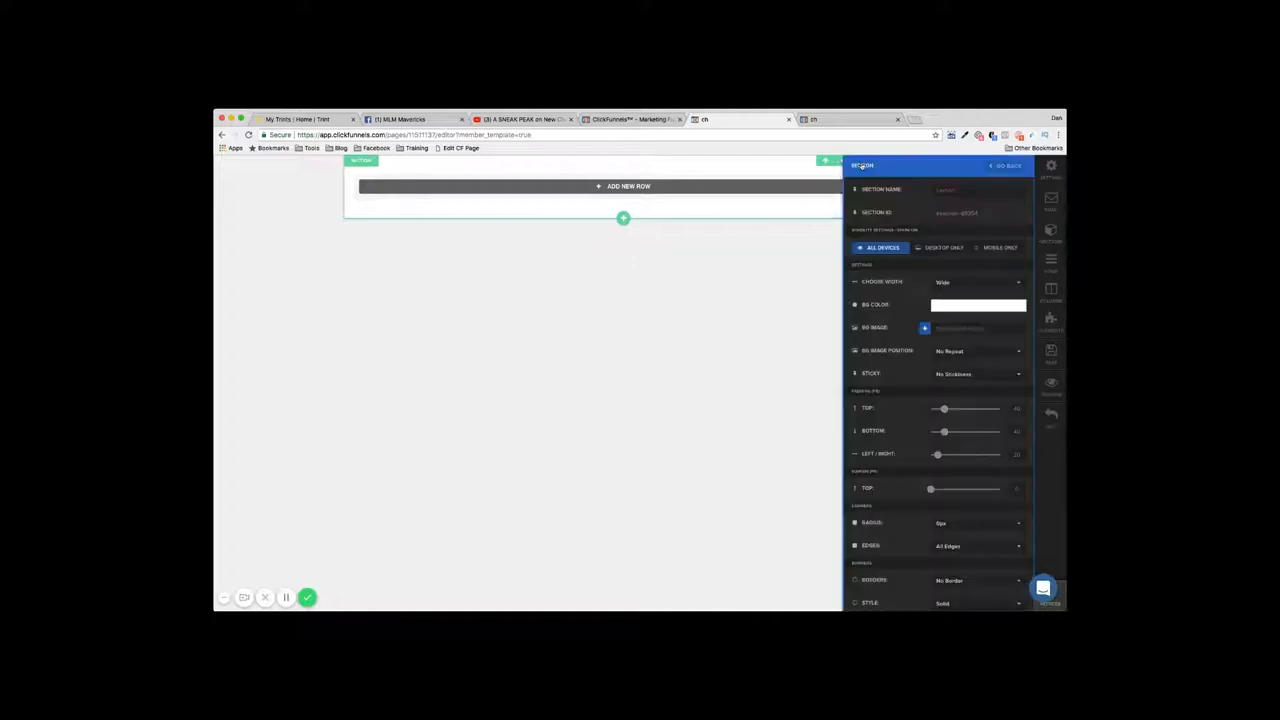
Close the section settings panel to reveal the lessons menu and example lesson headline
click(978, 282)
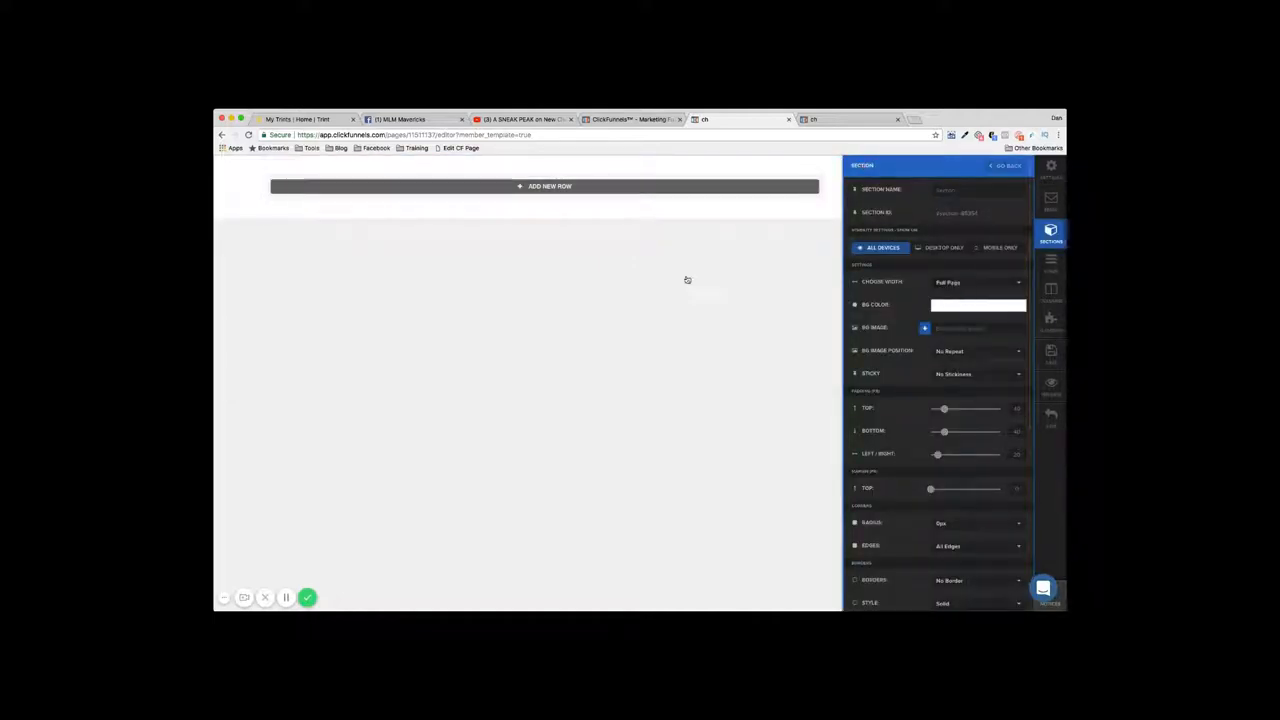
click(544, 186)
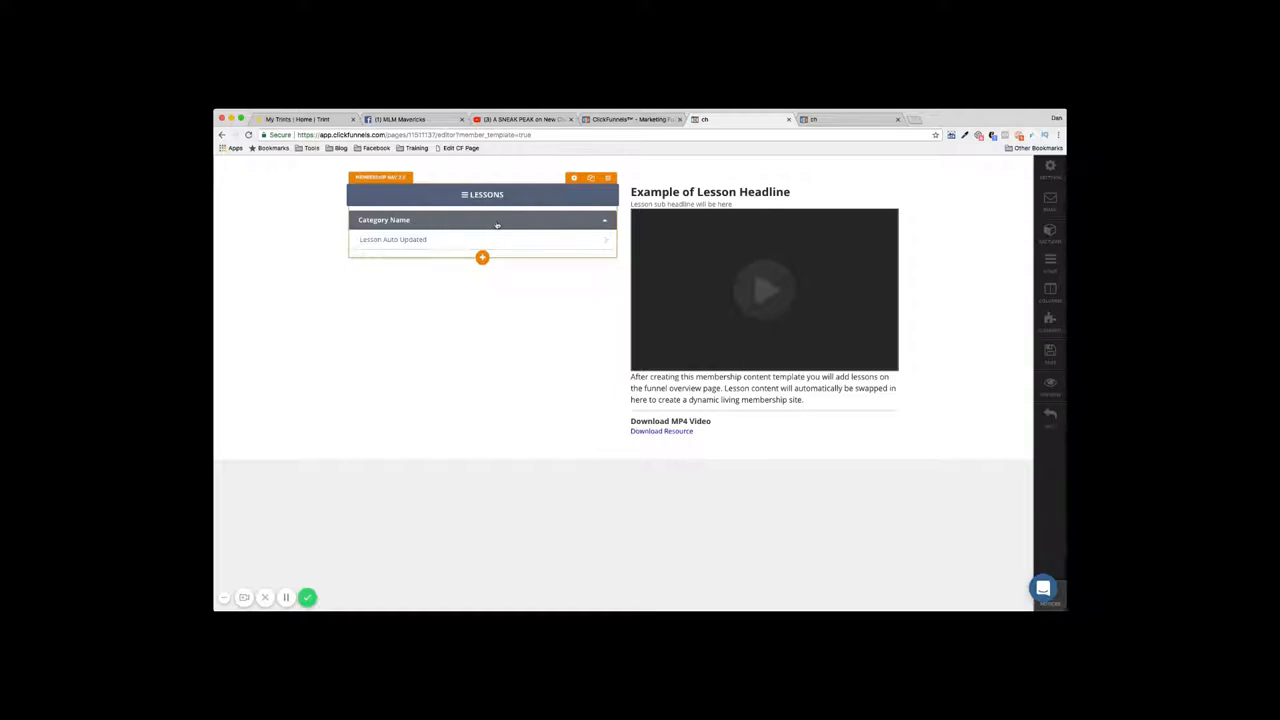
Give the lessons menu's Category Name header a red background via the Membership Nav settings
click(400, 120)
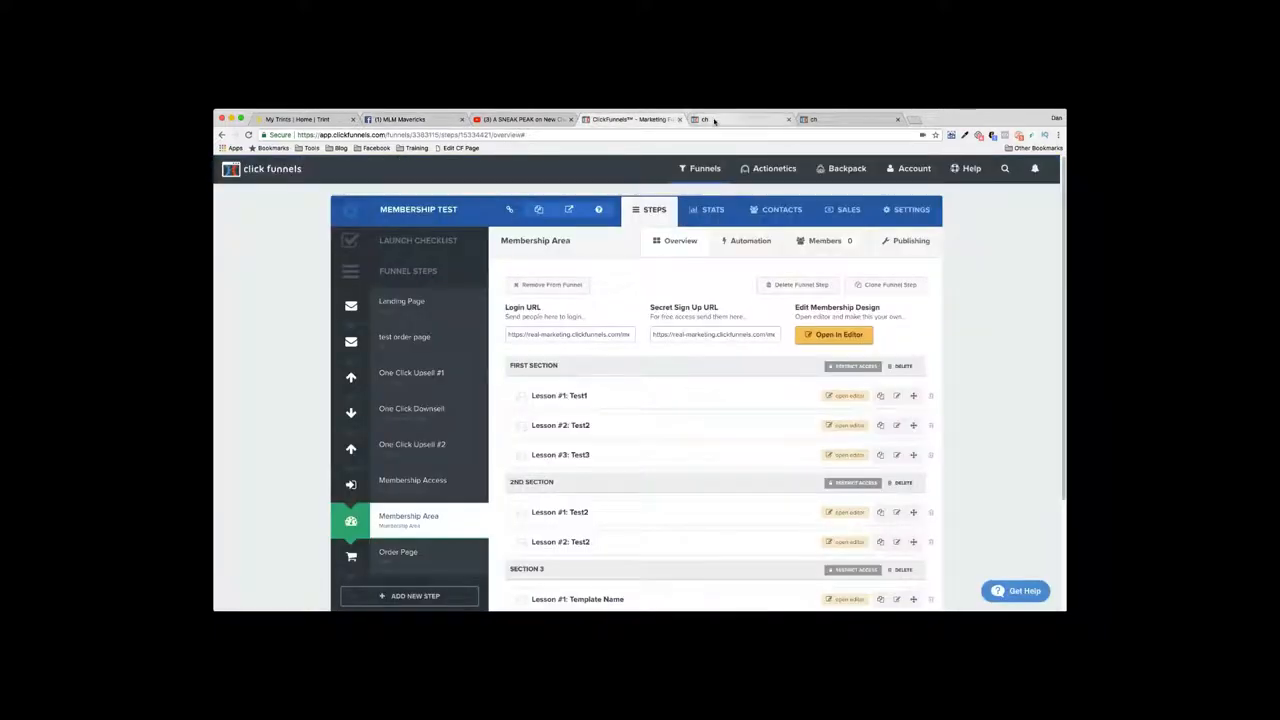
click(832, 334)
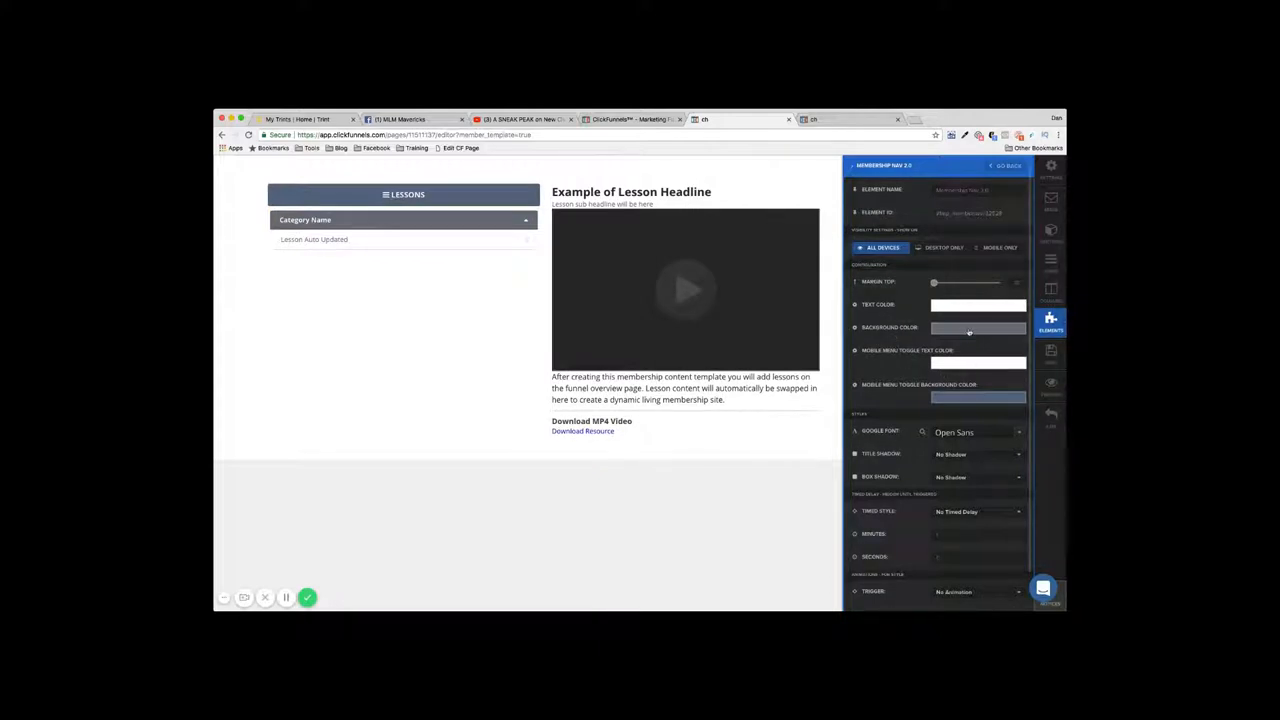
click(978, 328)
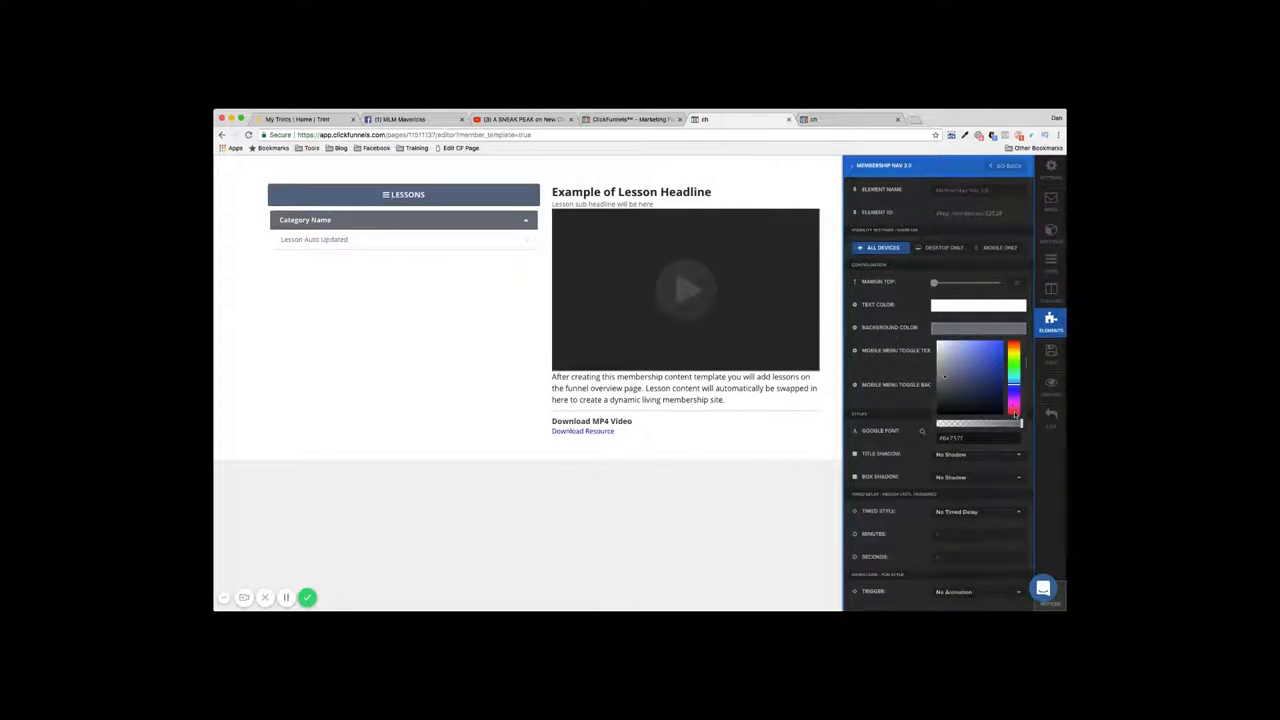
click(998, 350)
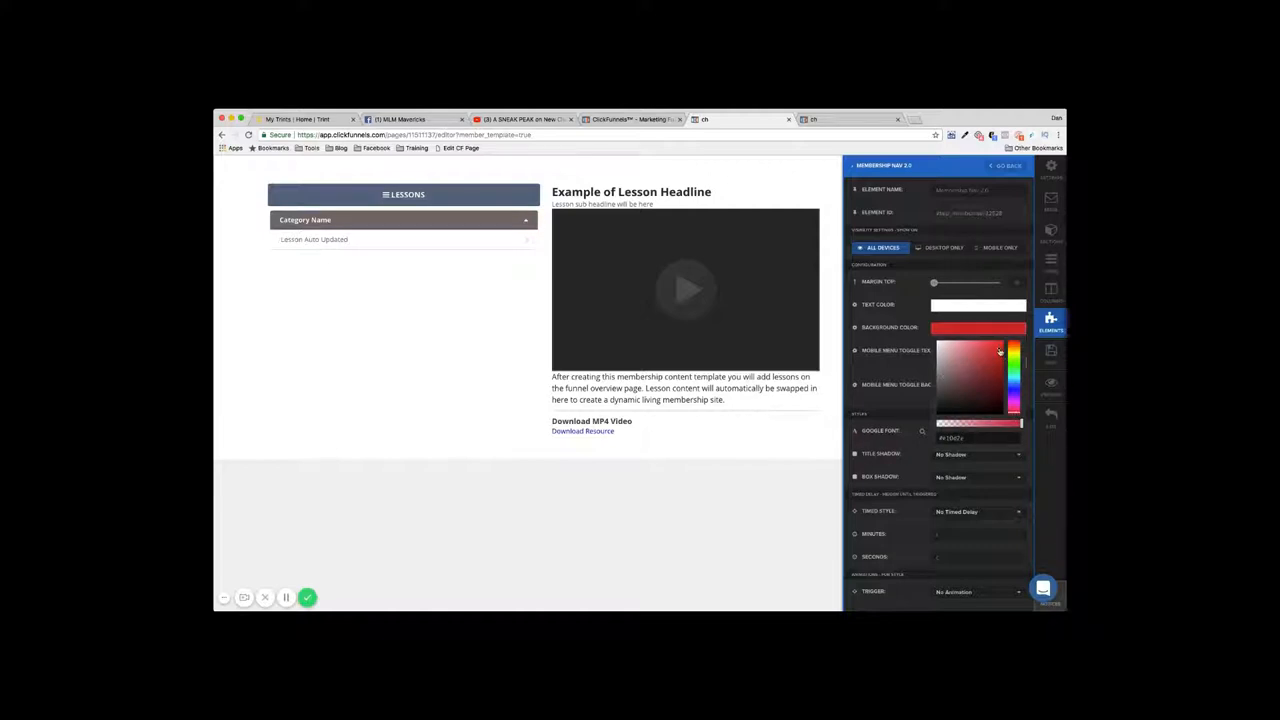
click(1000, 348)
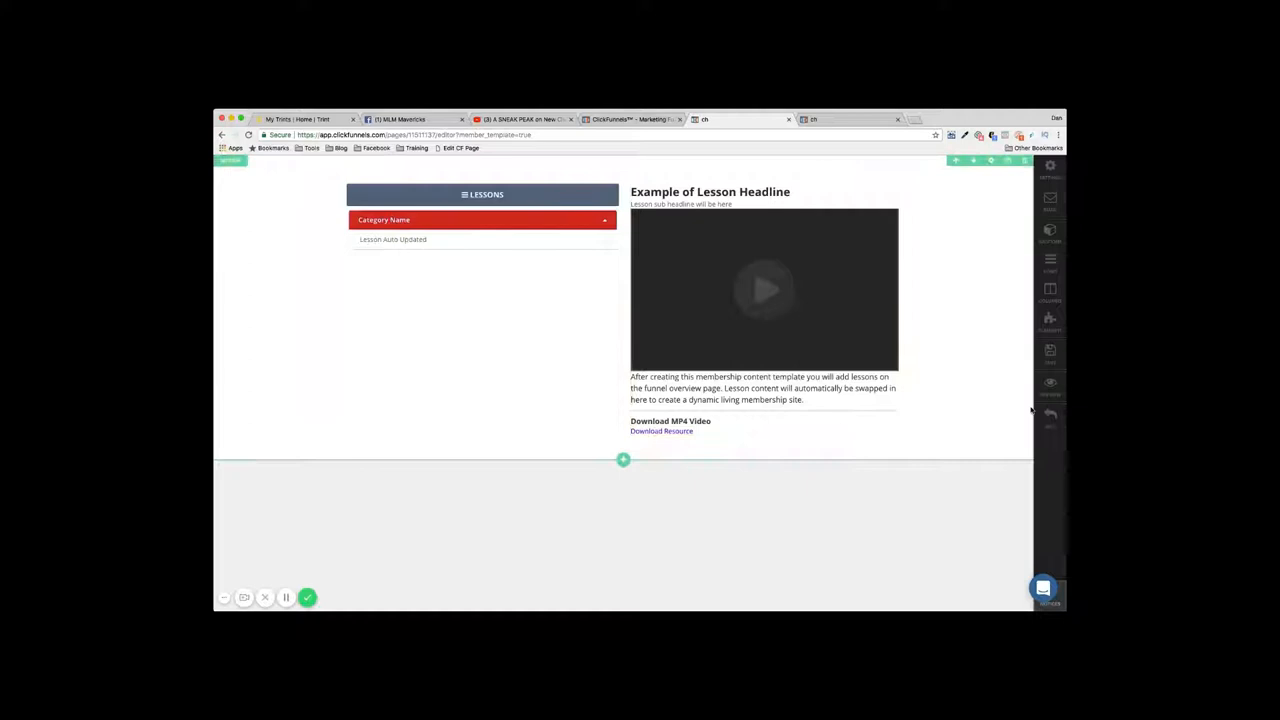
click(1050, 384)
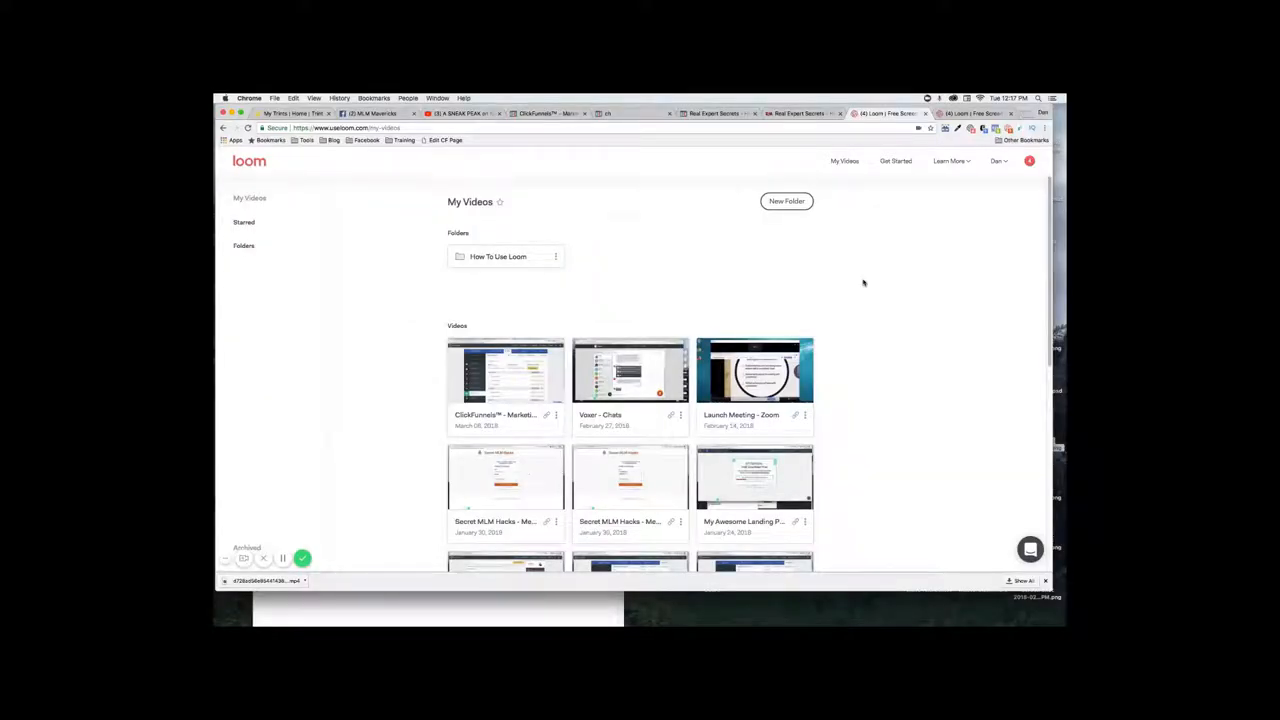
Switch to the live membership lesson page showing all-red section tabs
click(548, 112)
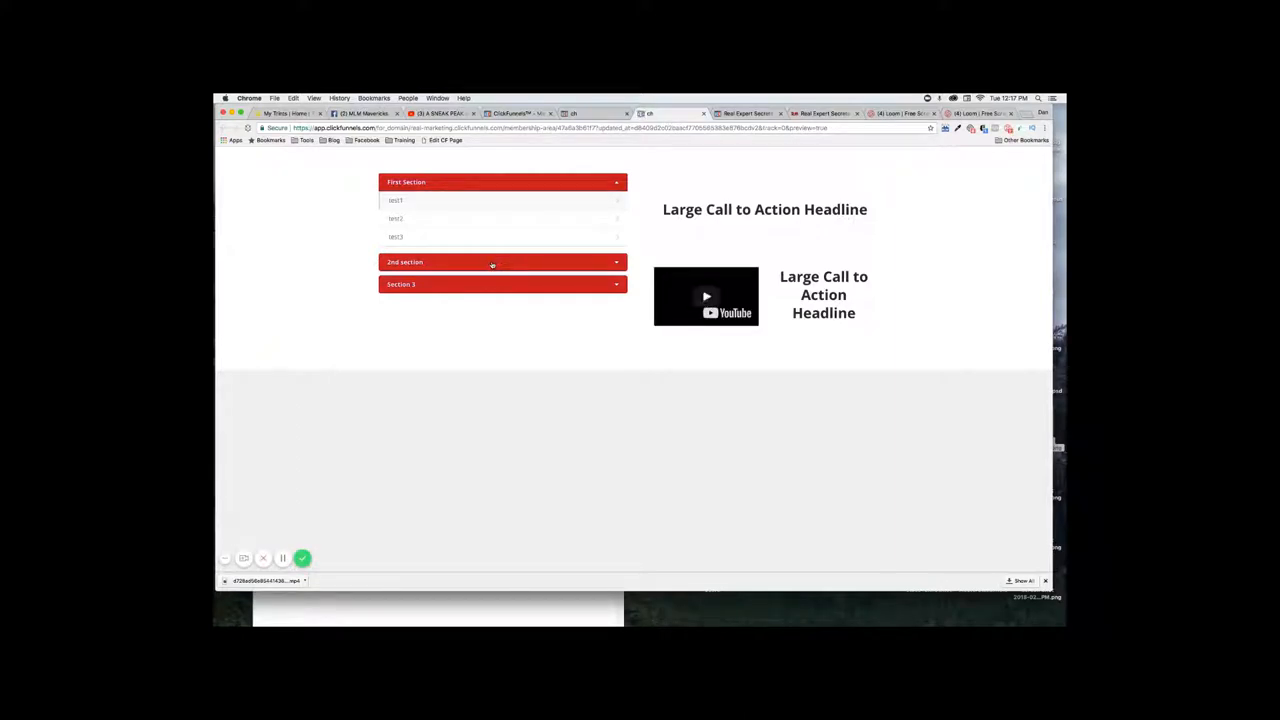
Inspect the 2nd section tab's markup in Chrome DevTools
right_click(492, 262)
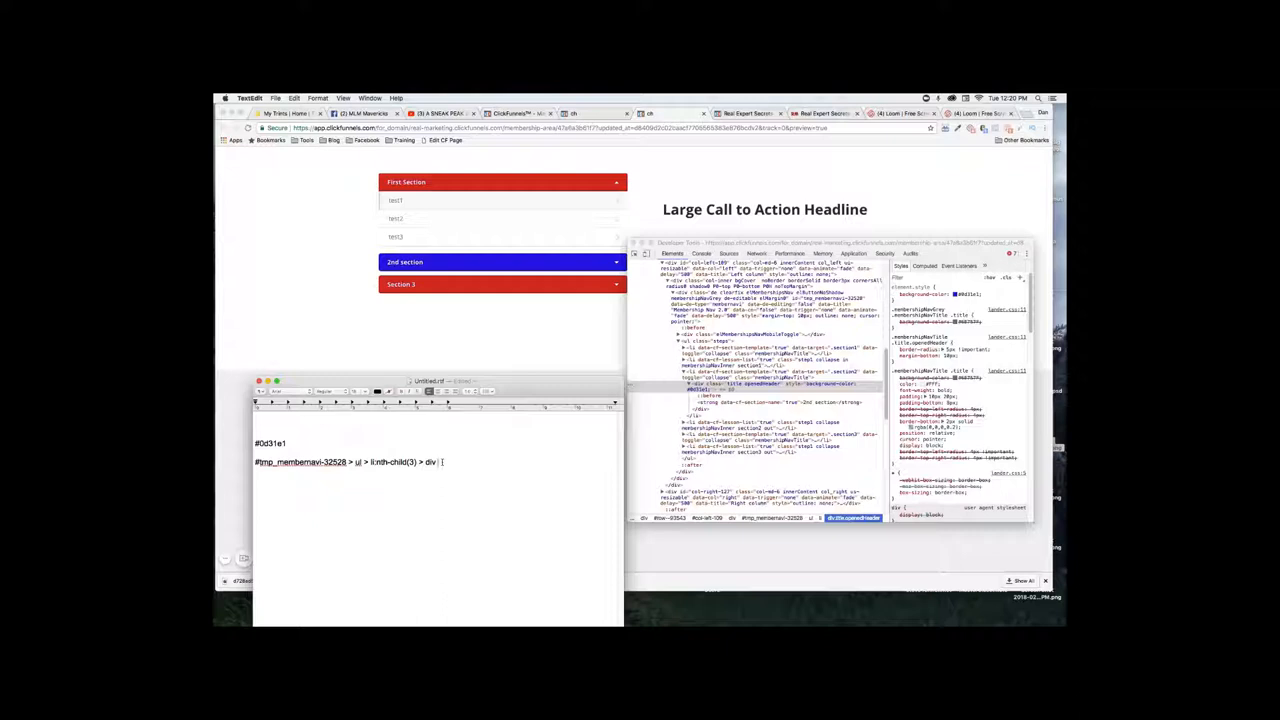
Complete the CSS rule for li:nth-child(3) > div with a blue !important background-color and select it
text({)
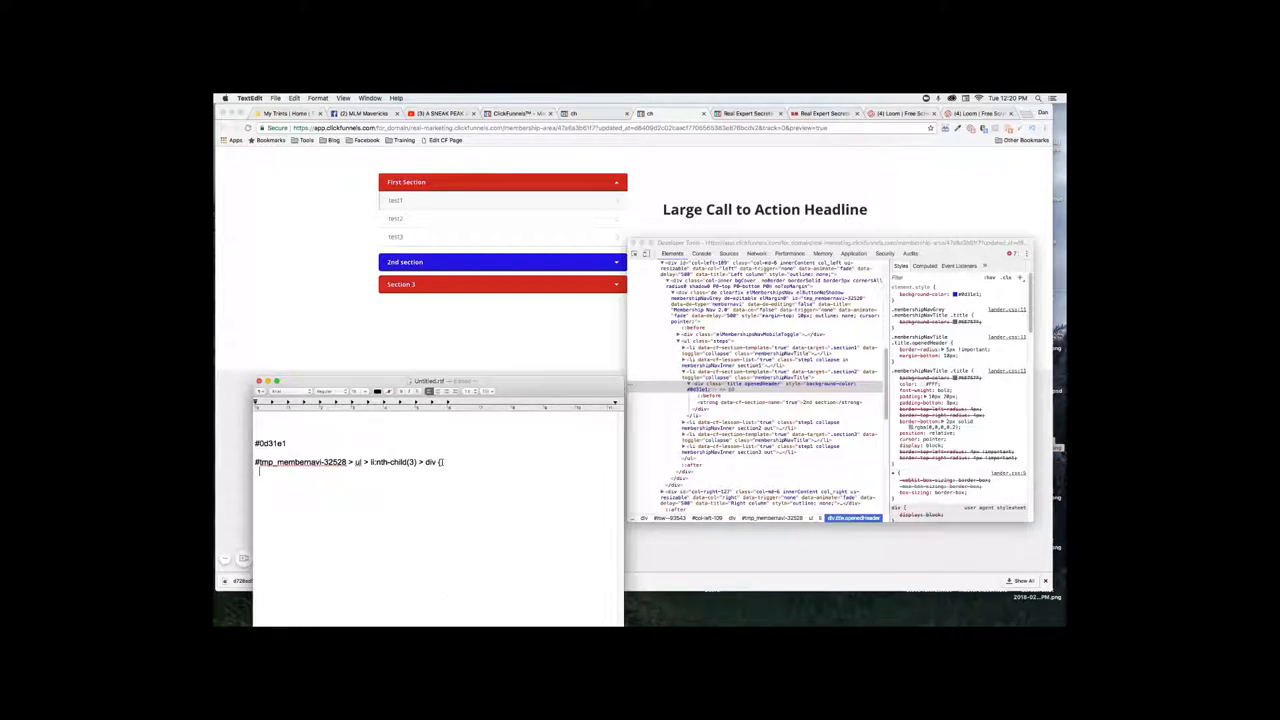
text(background-color:)
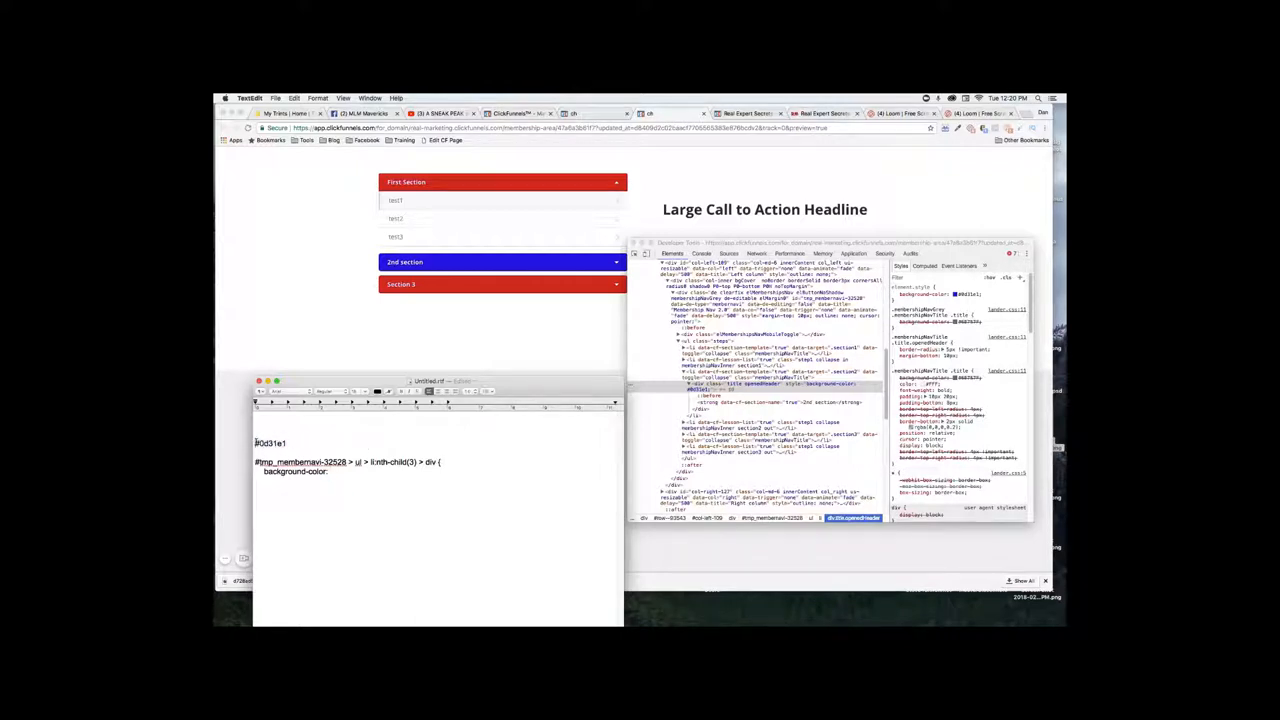
click(332, 472)
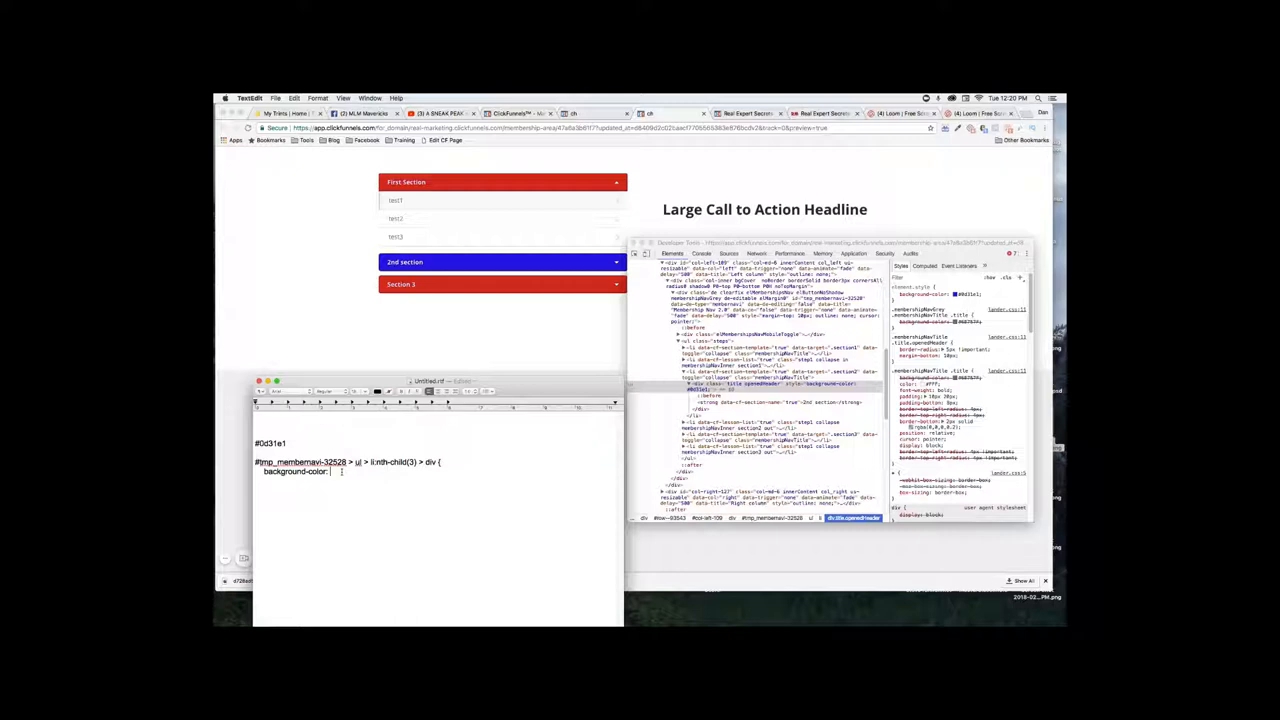
text(#tmp_membernavi-32528 > ul > li:nth-child(3) > div)
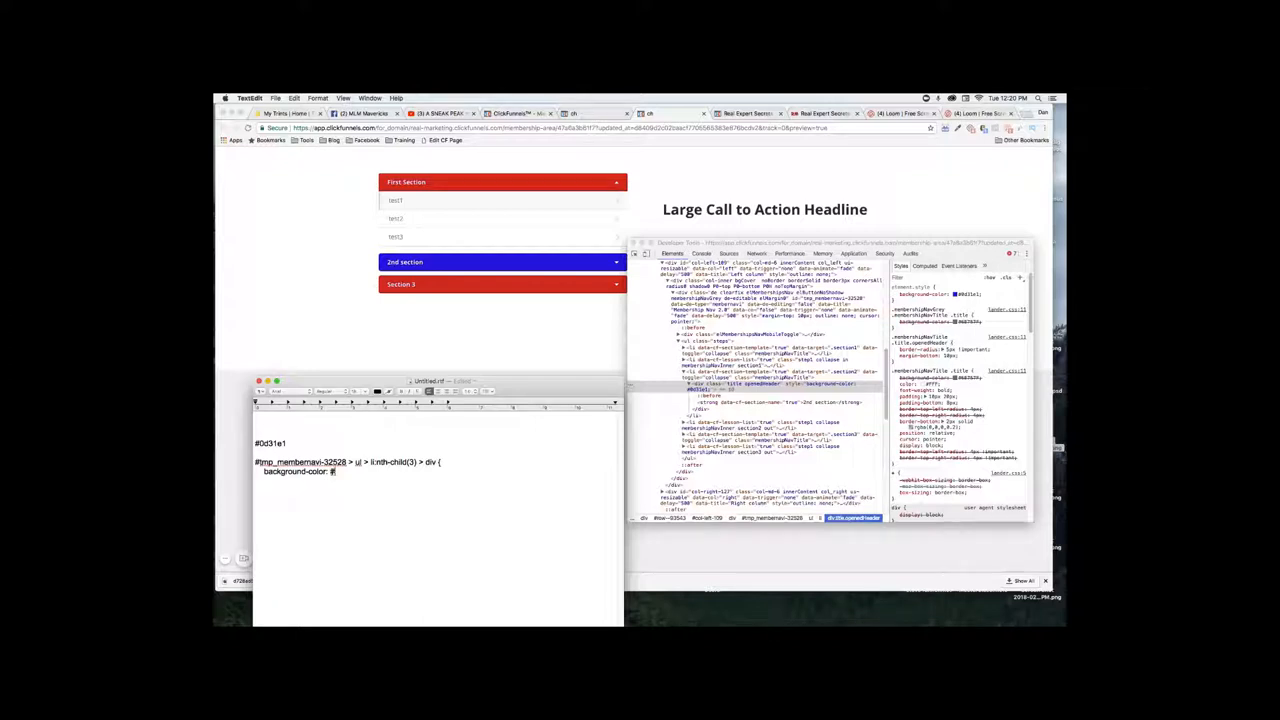
text(0d31e1 !important;)
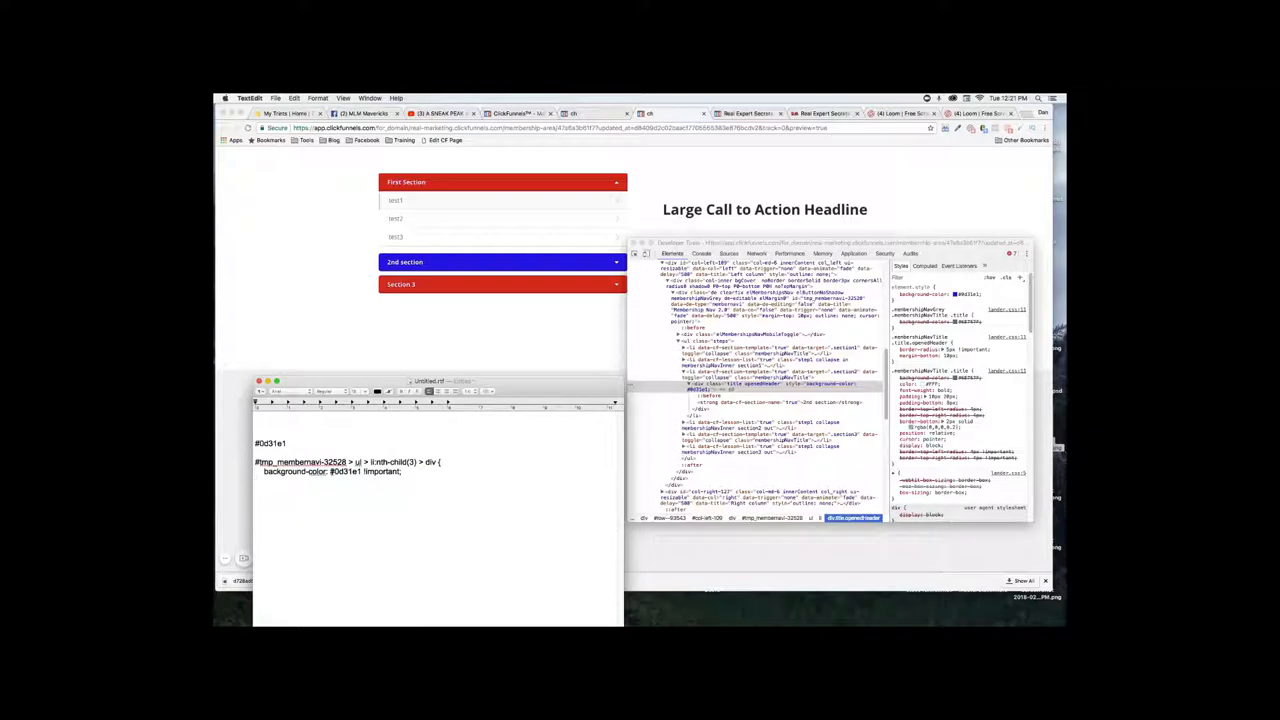
text(})
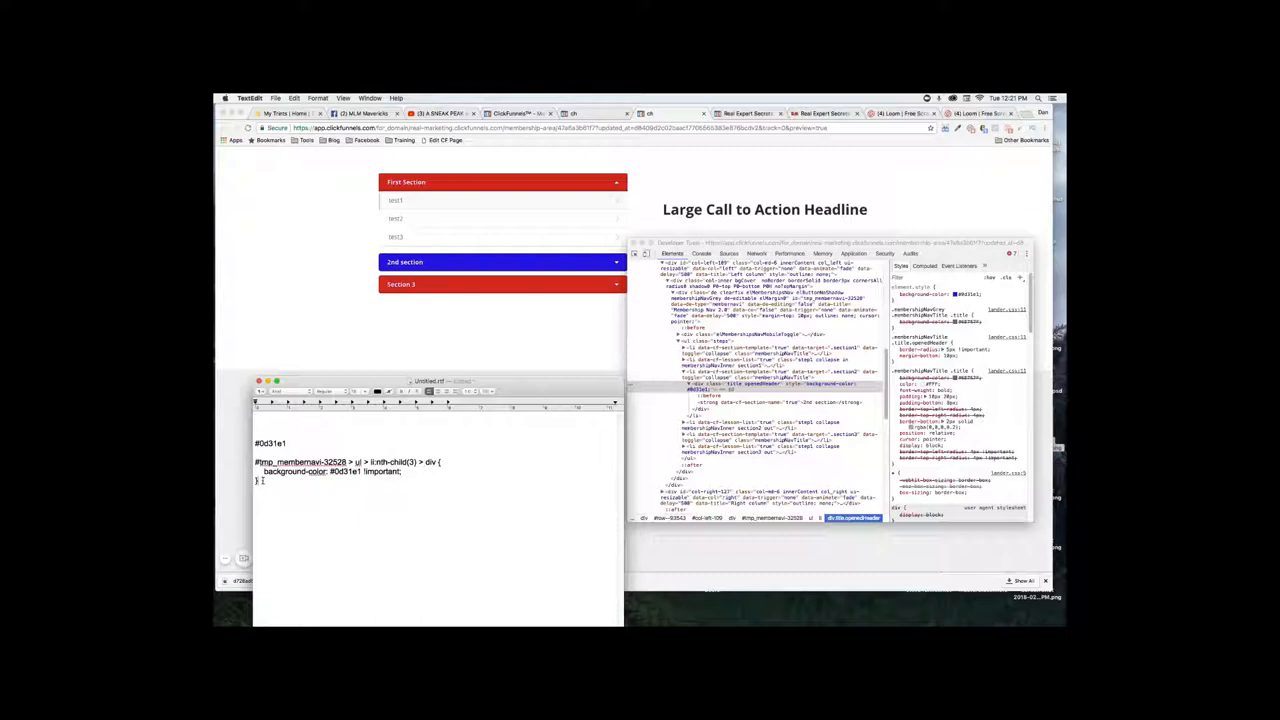
drag(256, 462, 400, 472)
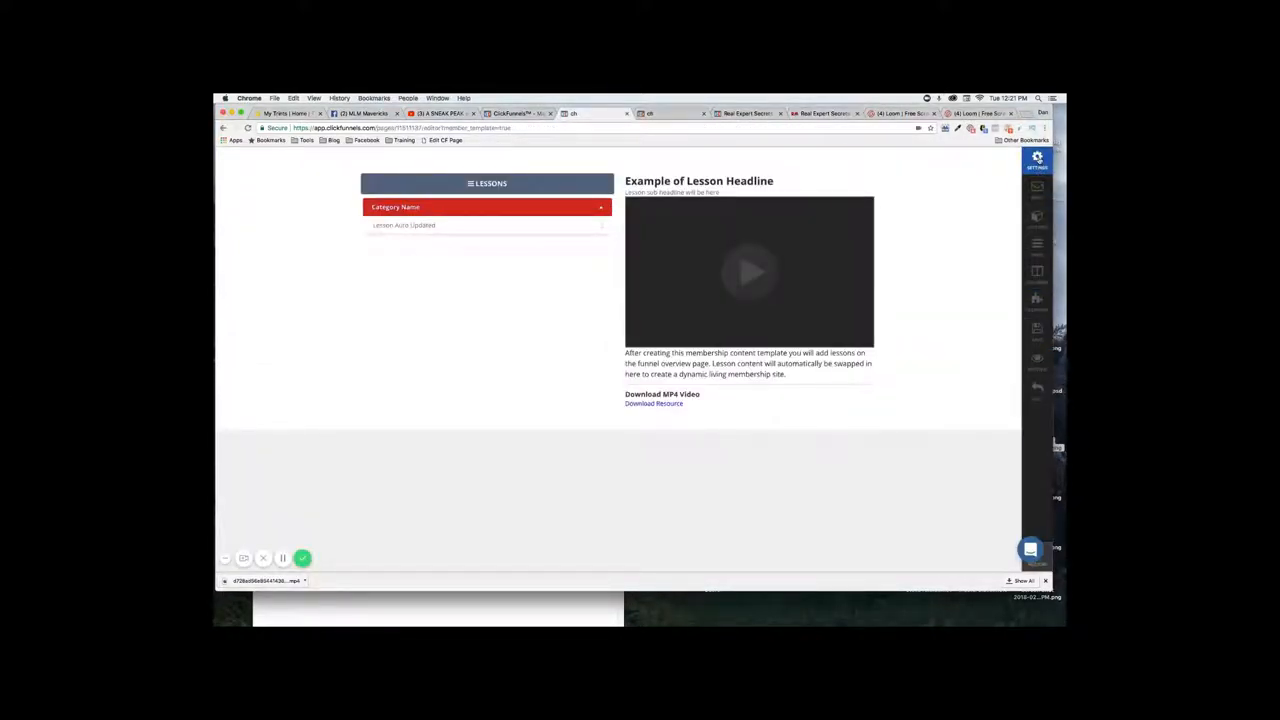
Paste the rule into the page's custom CSS so the 2nd section tab turns blue, then inspect Section 3
click(1036, 160)
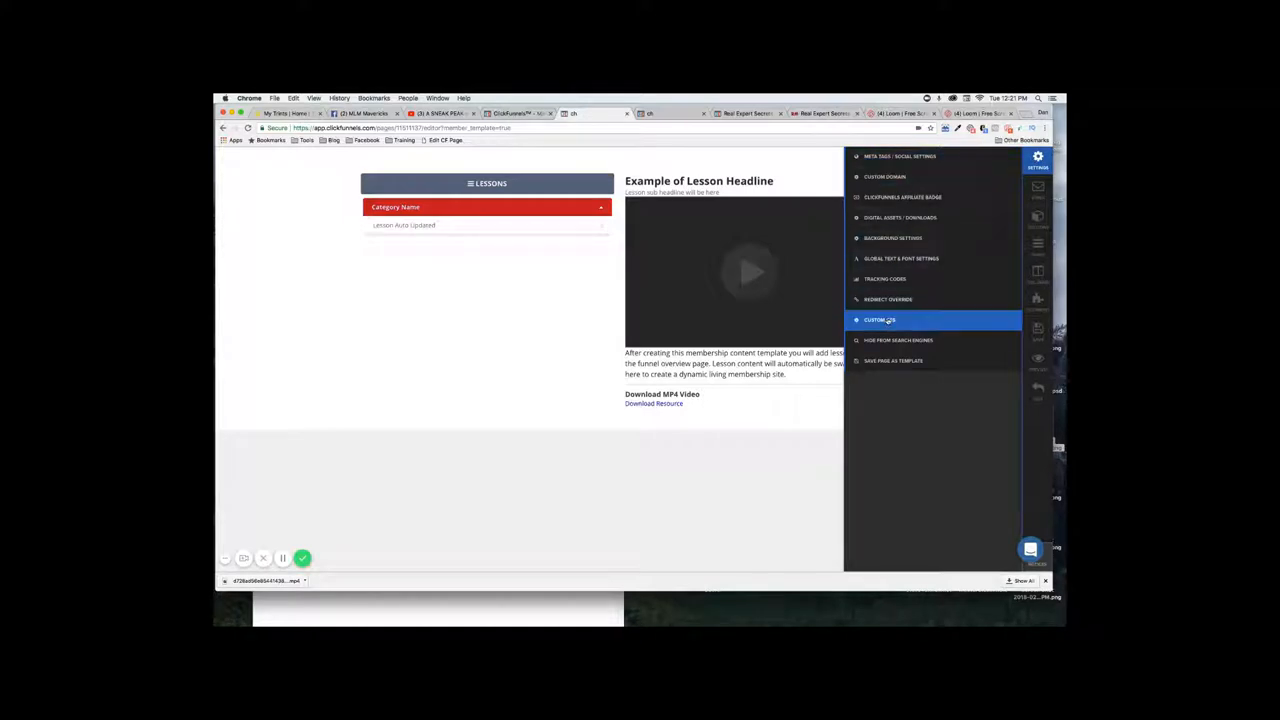
click(880, 320)
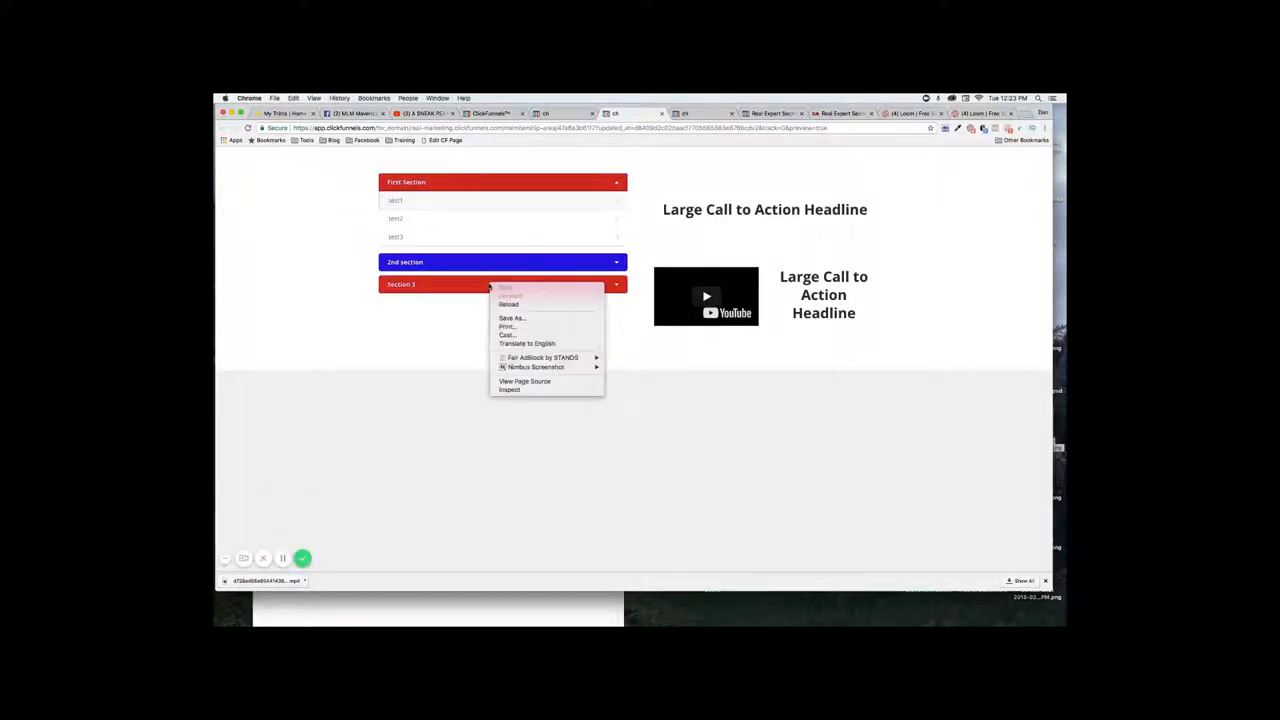
click(512, 392)
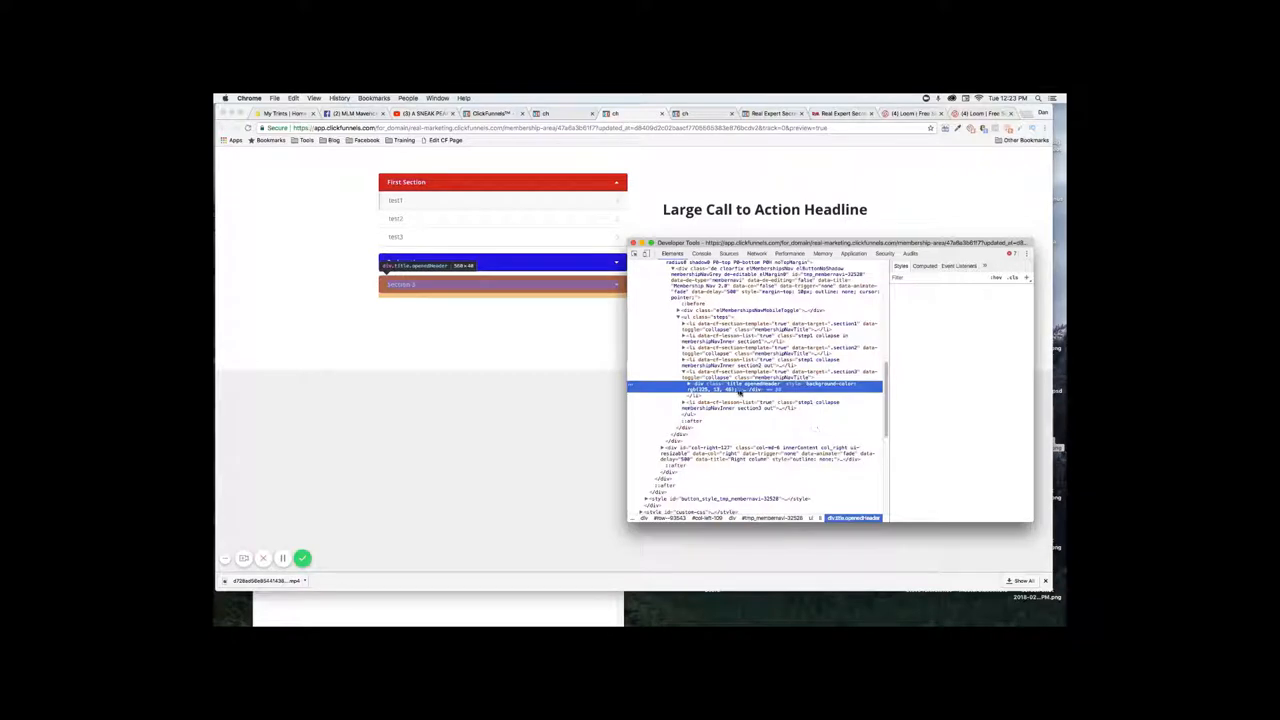
Copy Section 3's selector (li:nth-child(5) > div) and add it to the TextEdit CSS rule
right_click(740, 384)
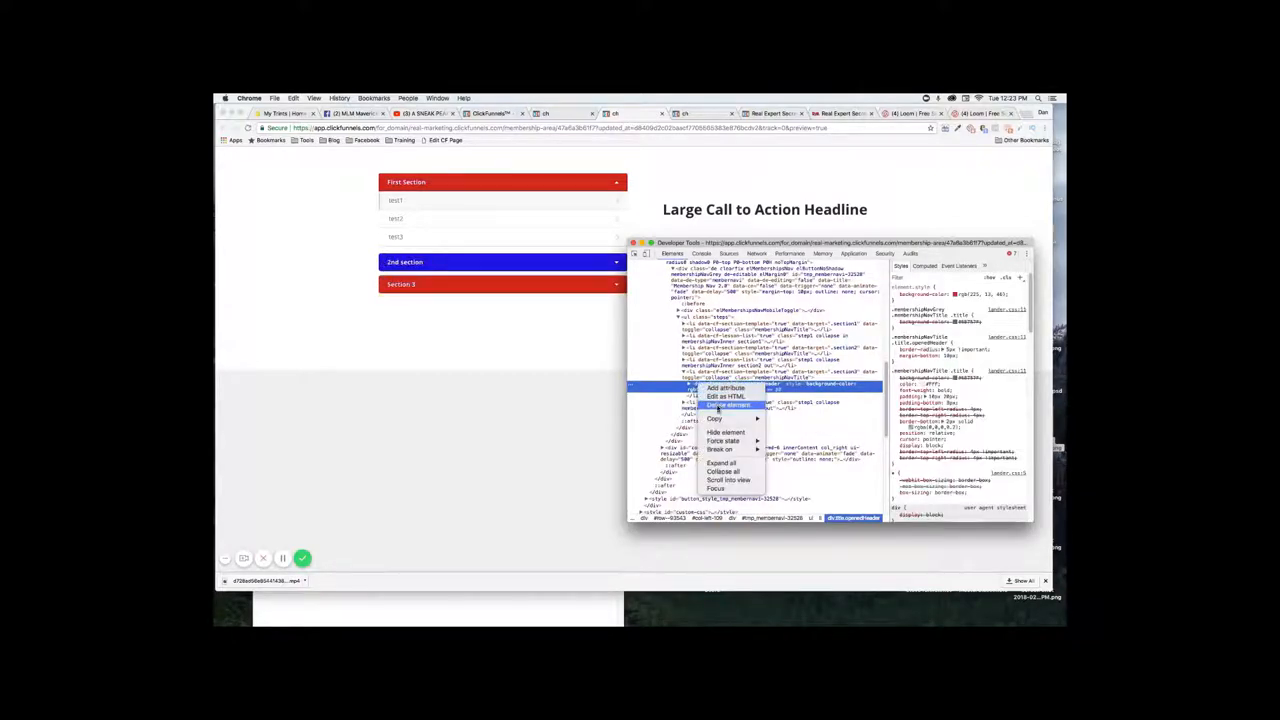
mouse_move(716, 418)
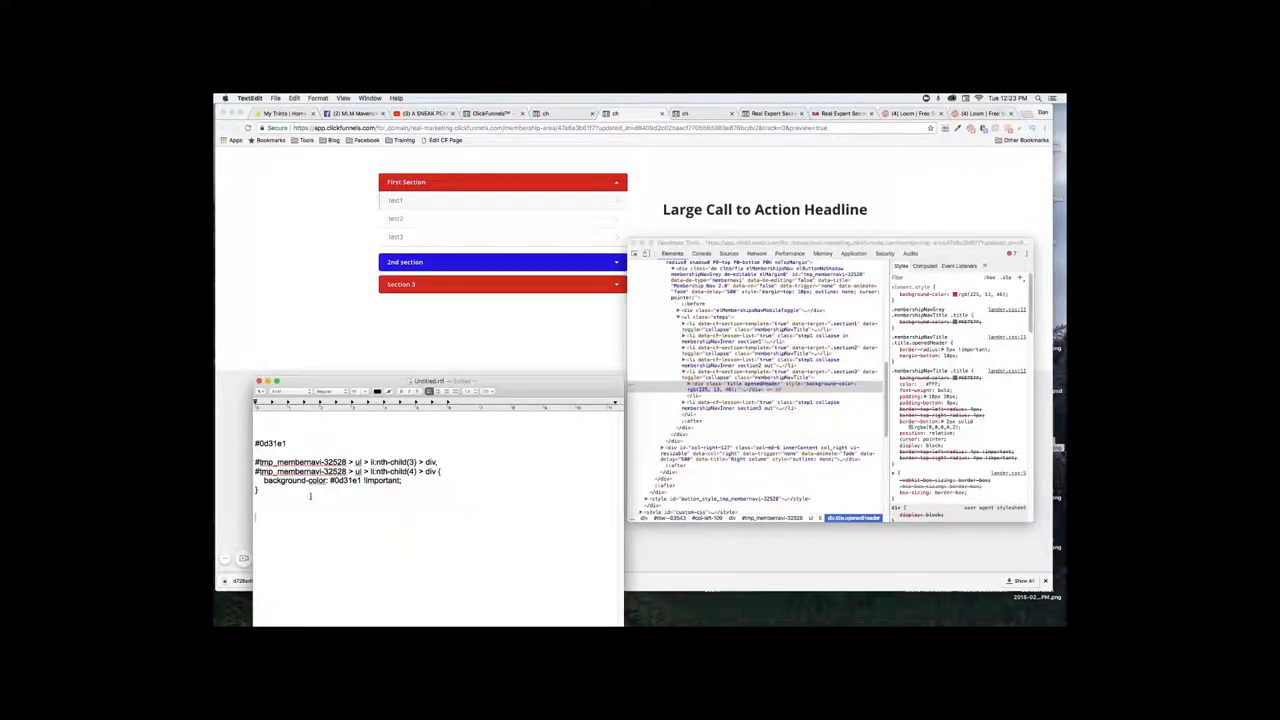
text(#tmp_membernavi-32528 > ul > li:nth-child(5) > div)
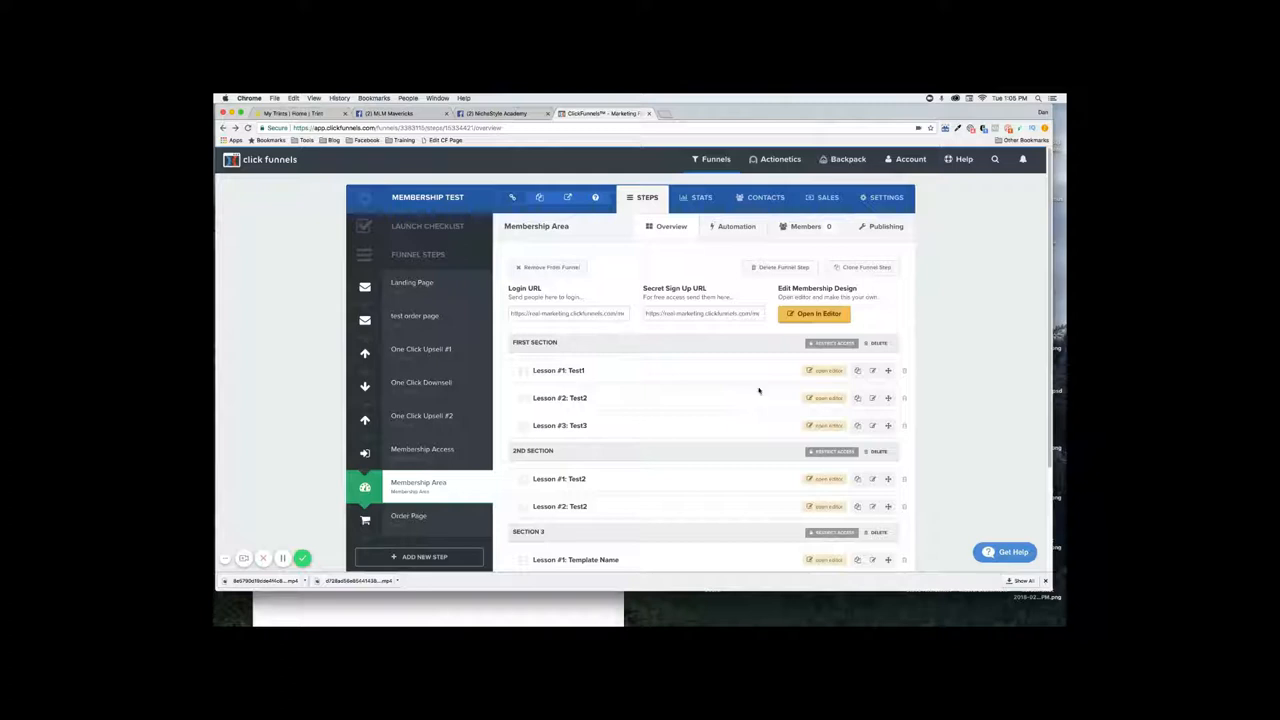
Reopen the membership lesson template in the page editor via the Edit CF Page bookmark
click(812, 312)
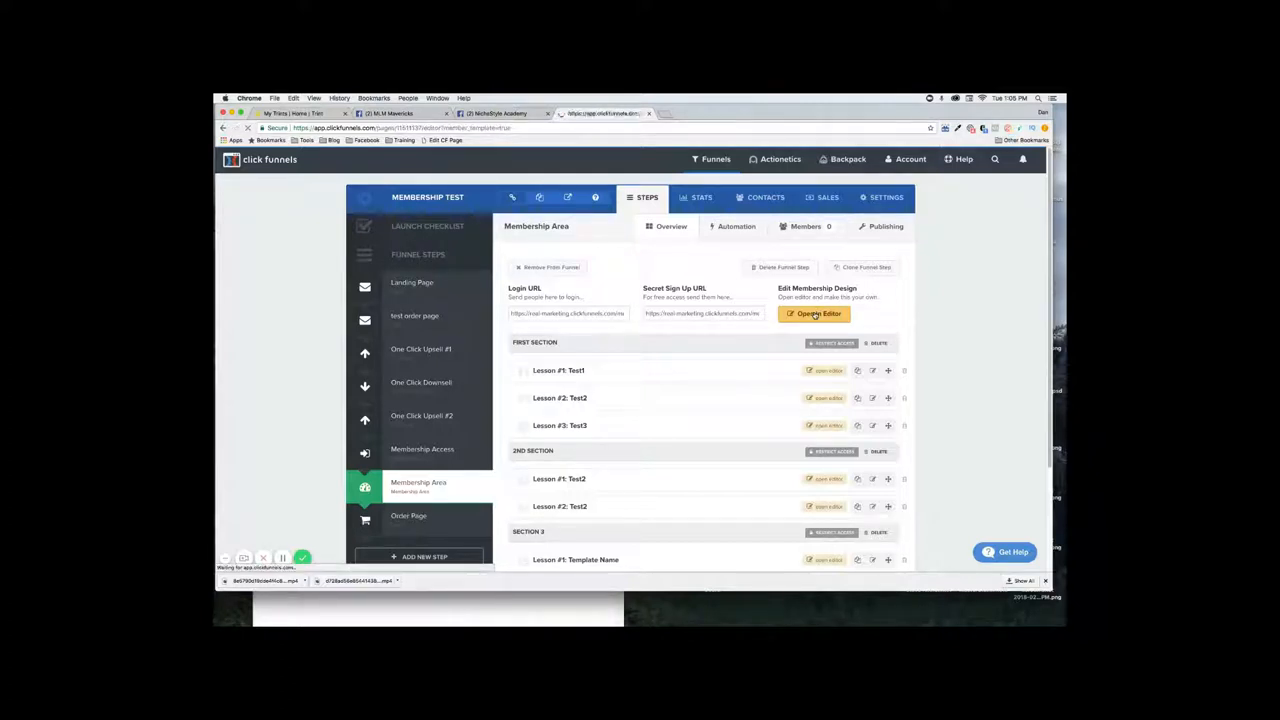
click(814, 312)
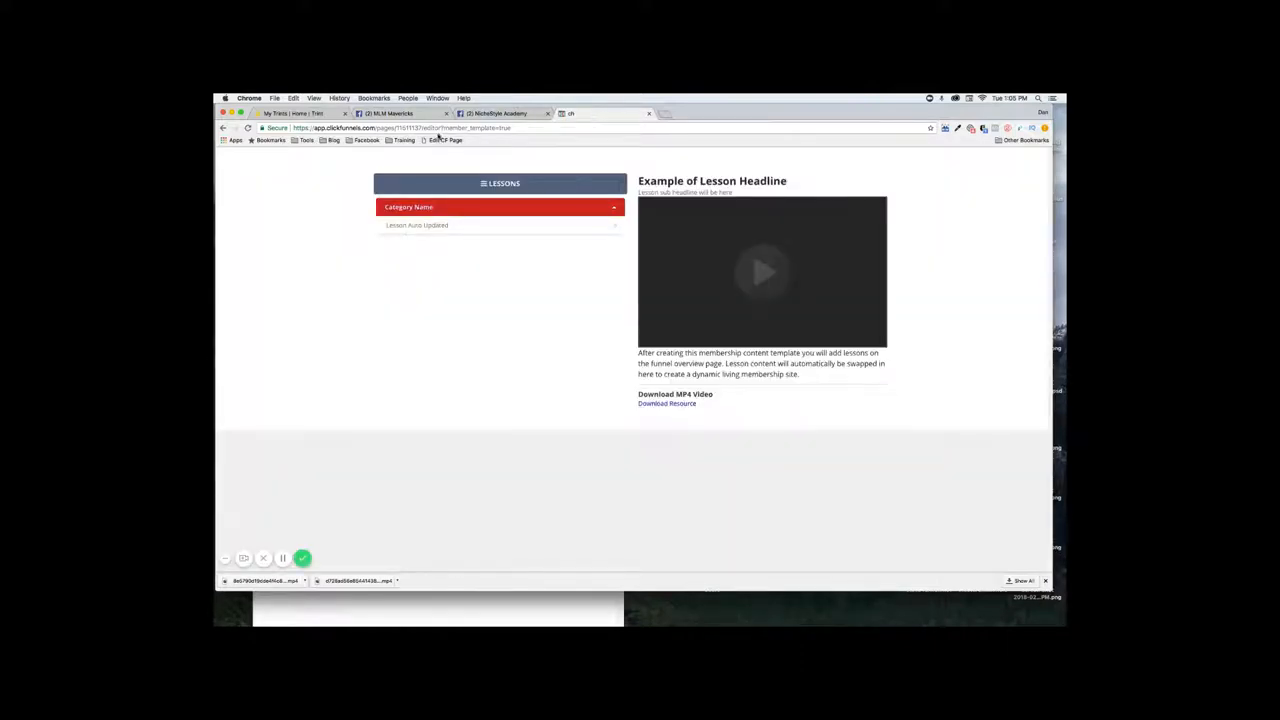
click(420, 128)
text(_v2)
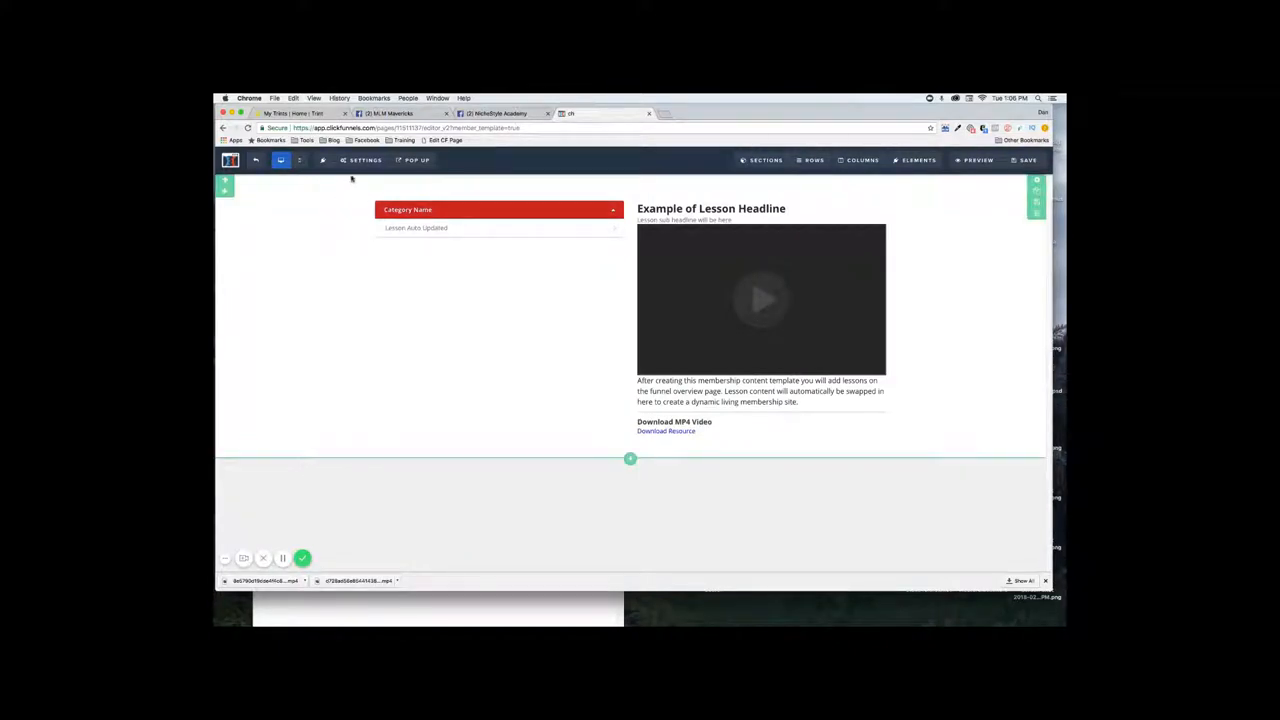
Give the lesson template's page background a yellow colour from Settings > Background
click(364, 160)
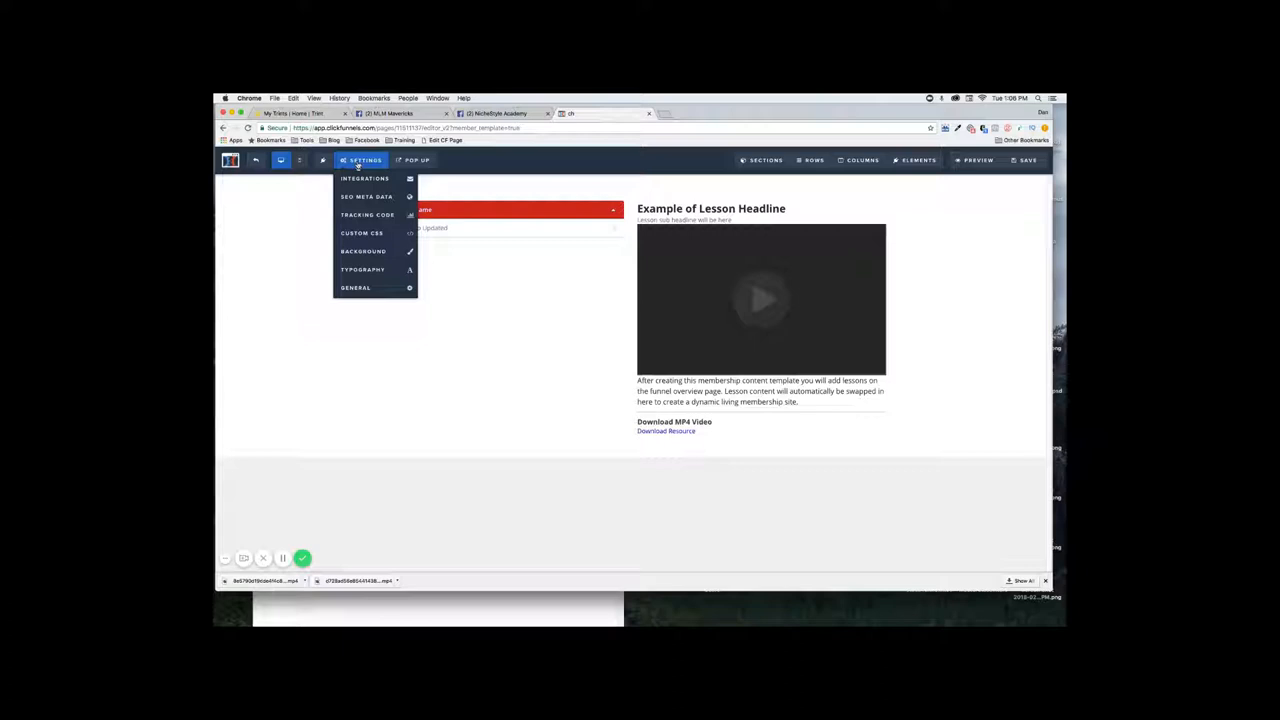
click(364, 252)
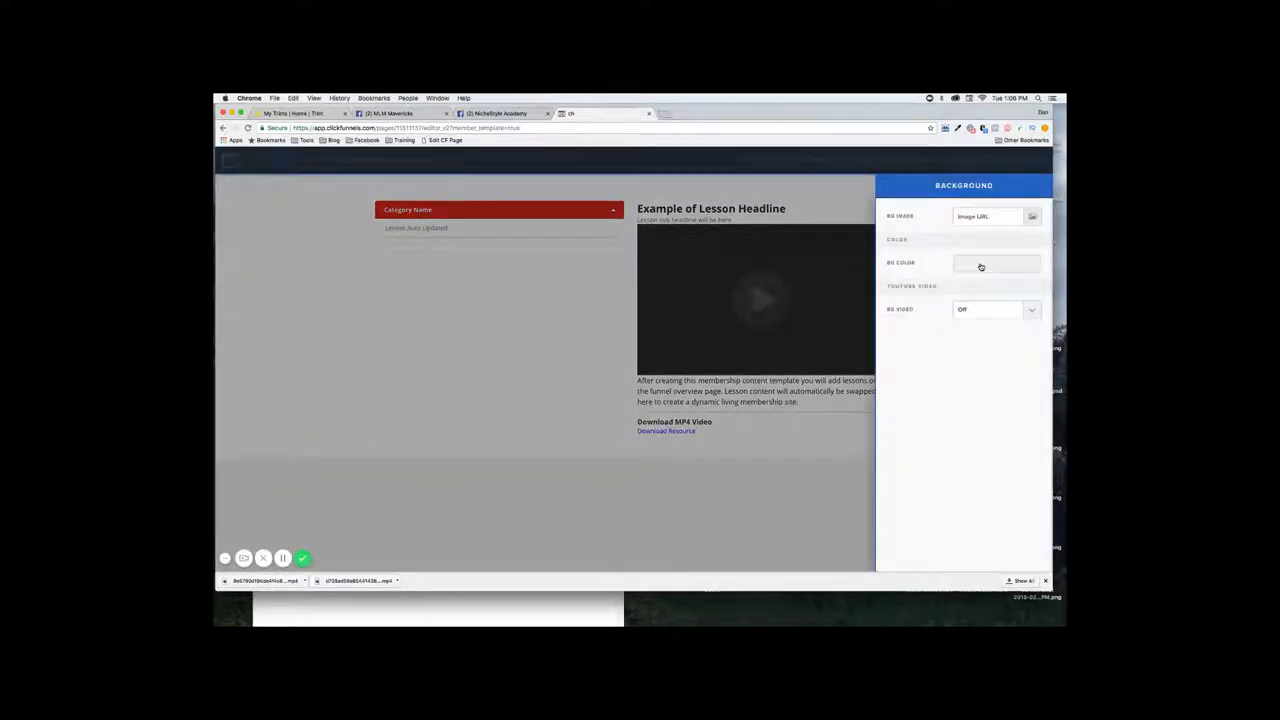
click(996, 262)
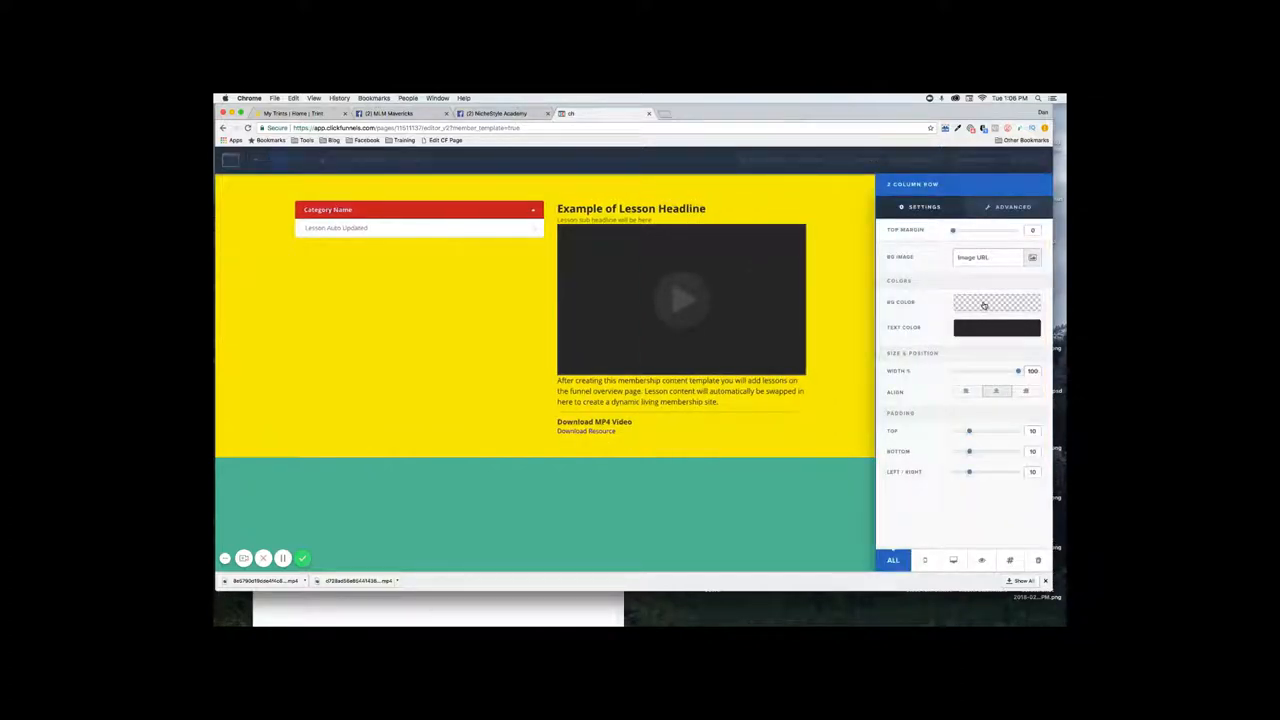
Clear the Membership Nav's red background so the Category Name tab appears plain
click(996, 304)
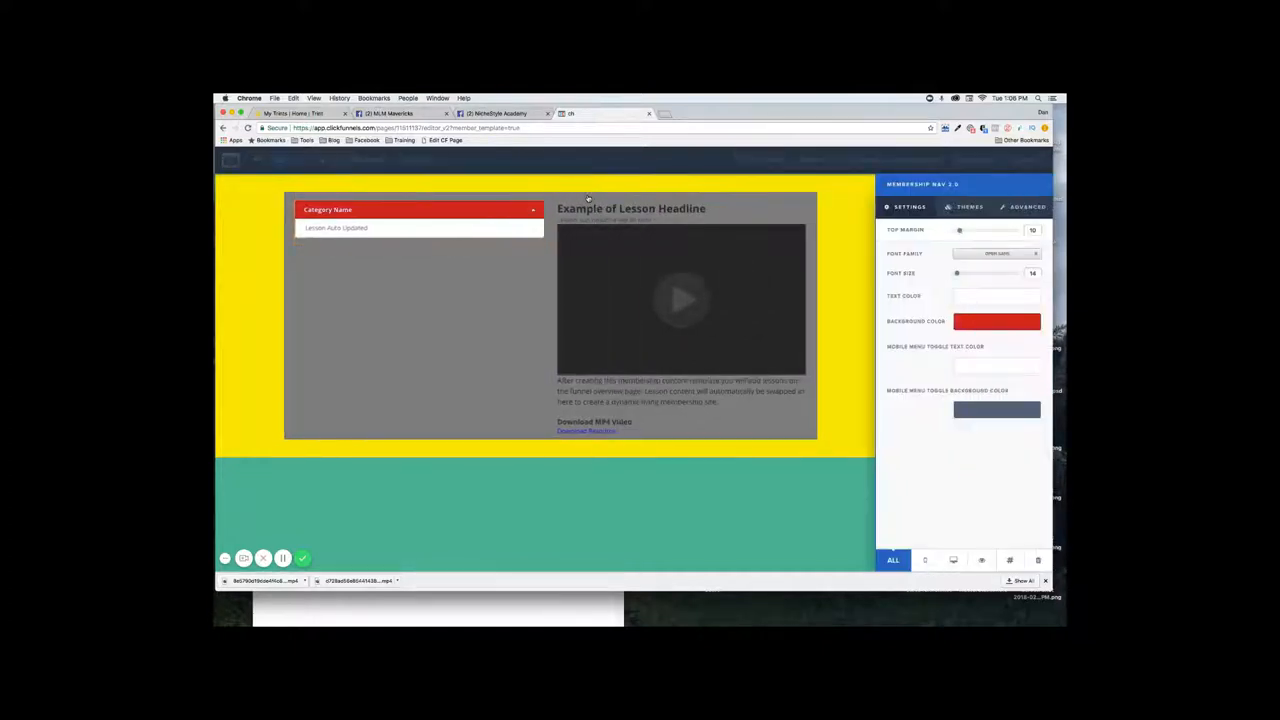
click(996, 320)
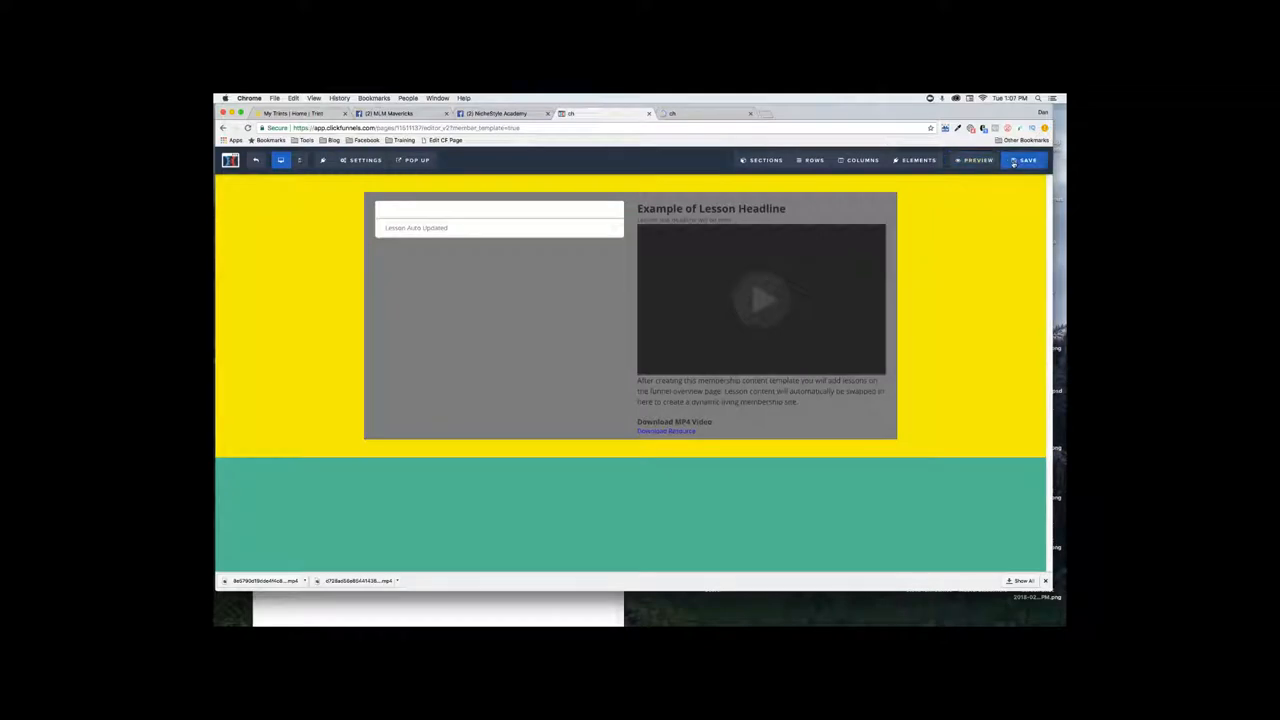
Set the Membership Nav text colour to dark so the Category Name tab reads on white
click(1028, 160)
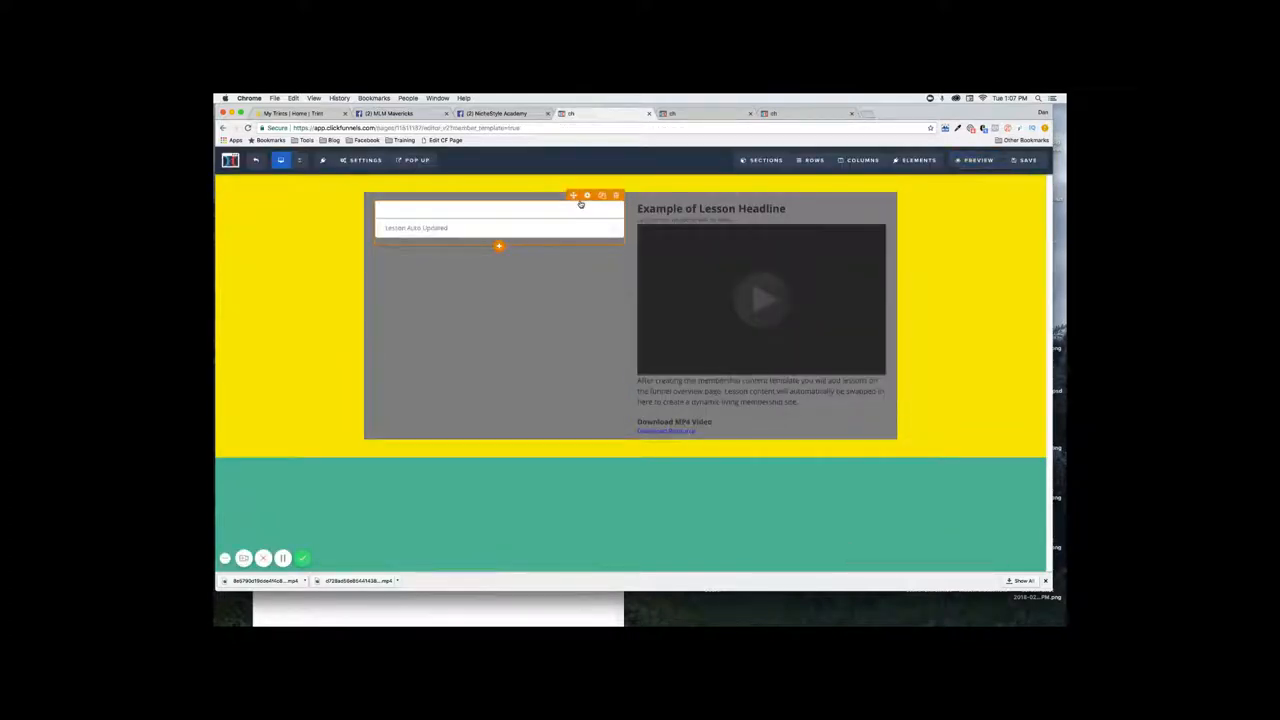
click(588, 196)
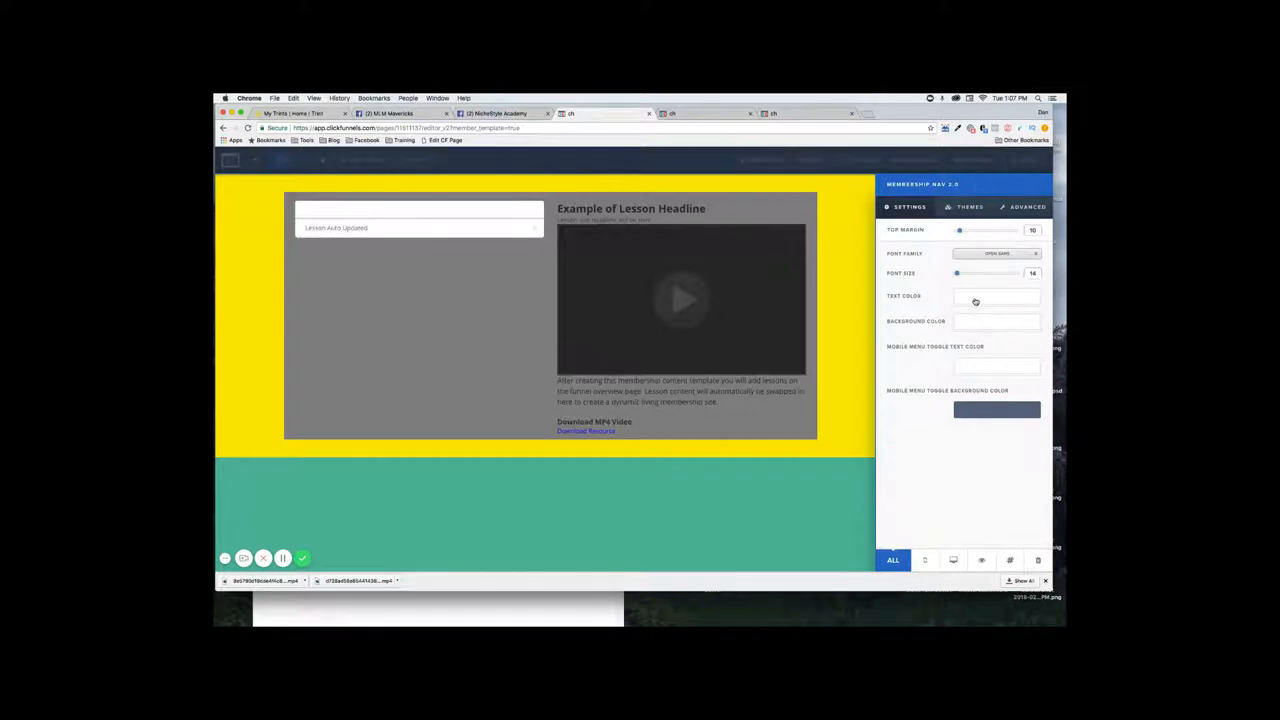
click(996, 302)
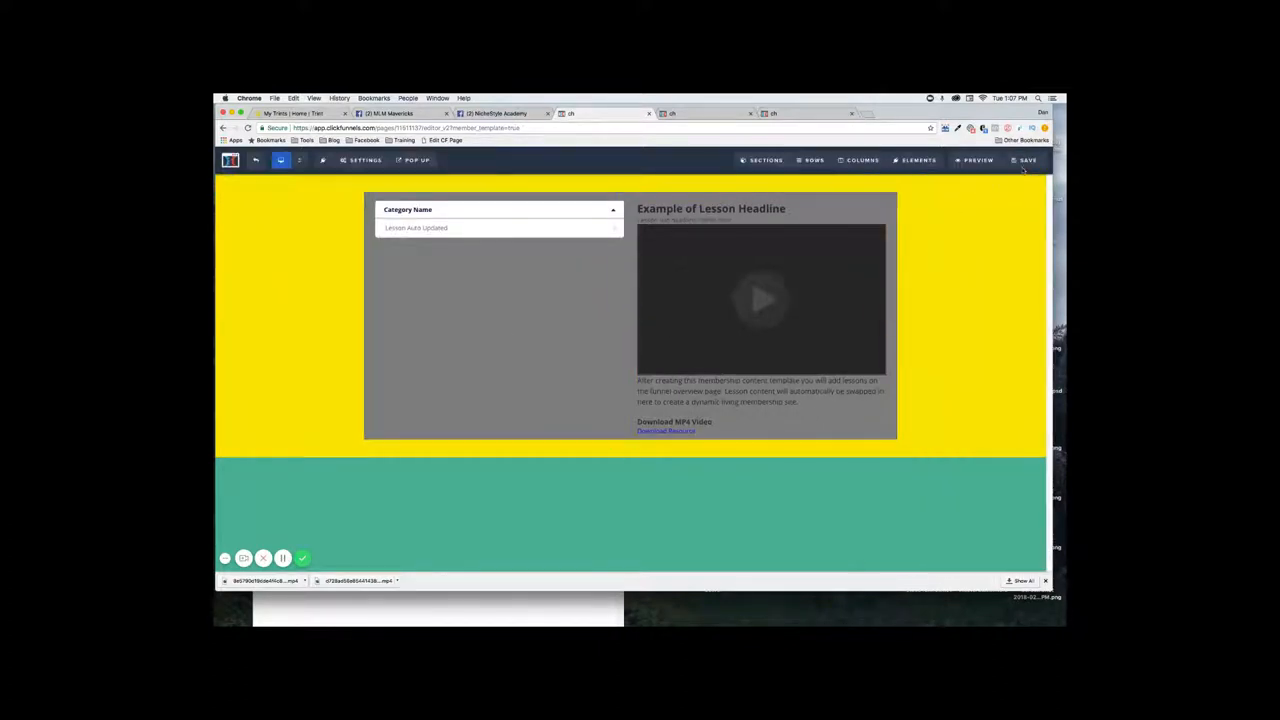
click(1028, 160)
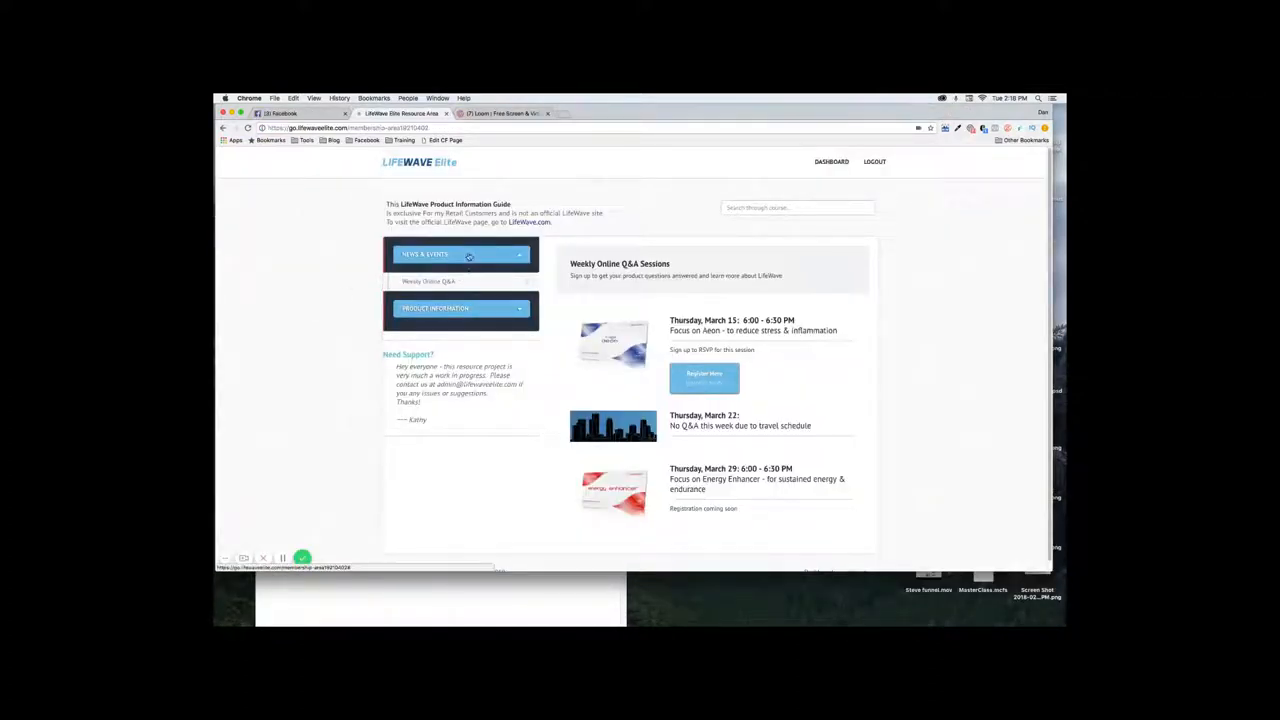
Inspect the first blue nav tab in DevTools and bring up the colour picker for its style colour
right_click(460, 254)
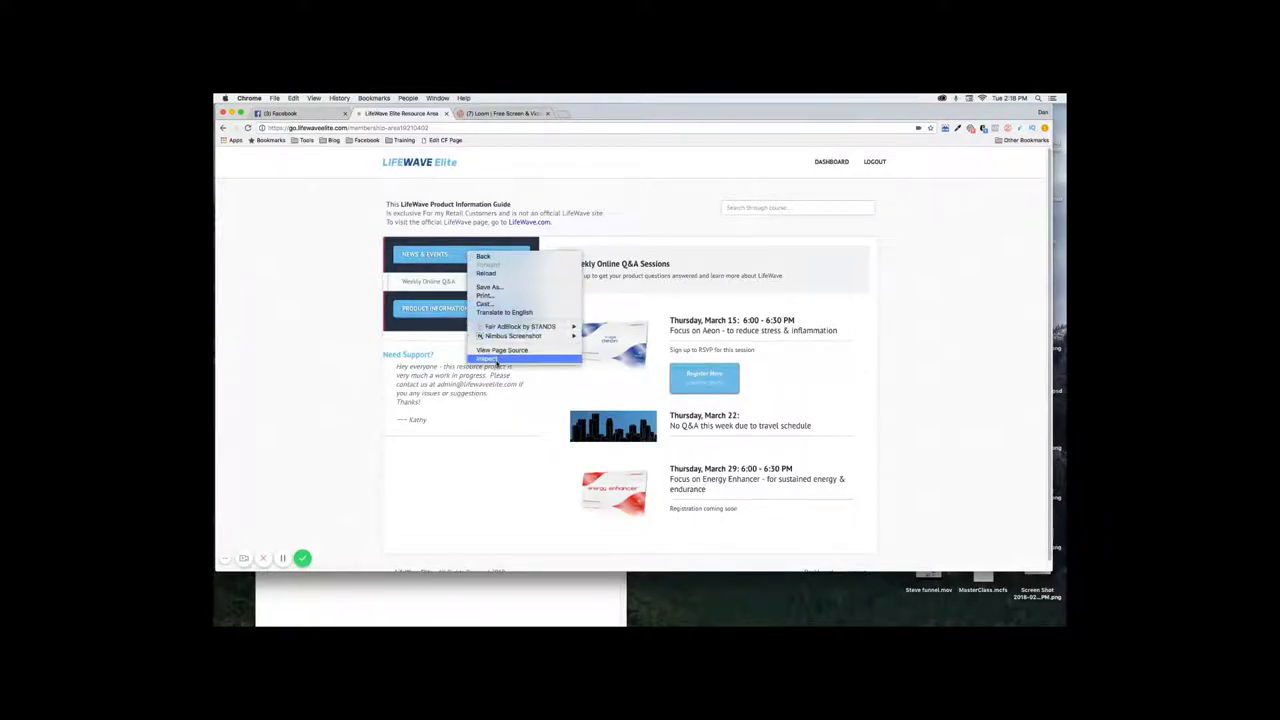
click(488, 358)
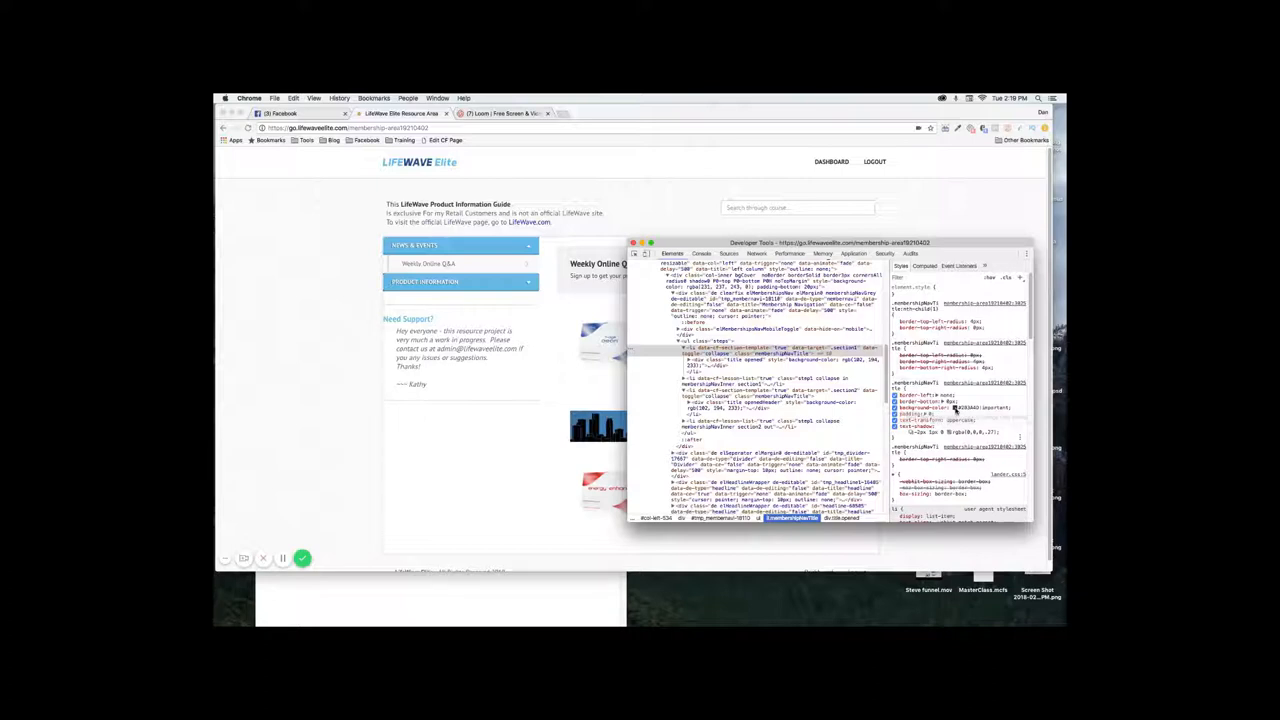
click(916, 408)
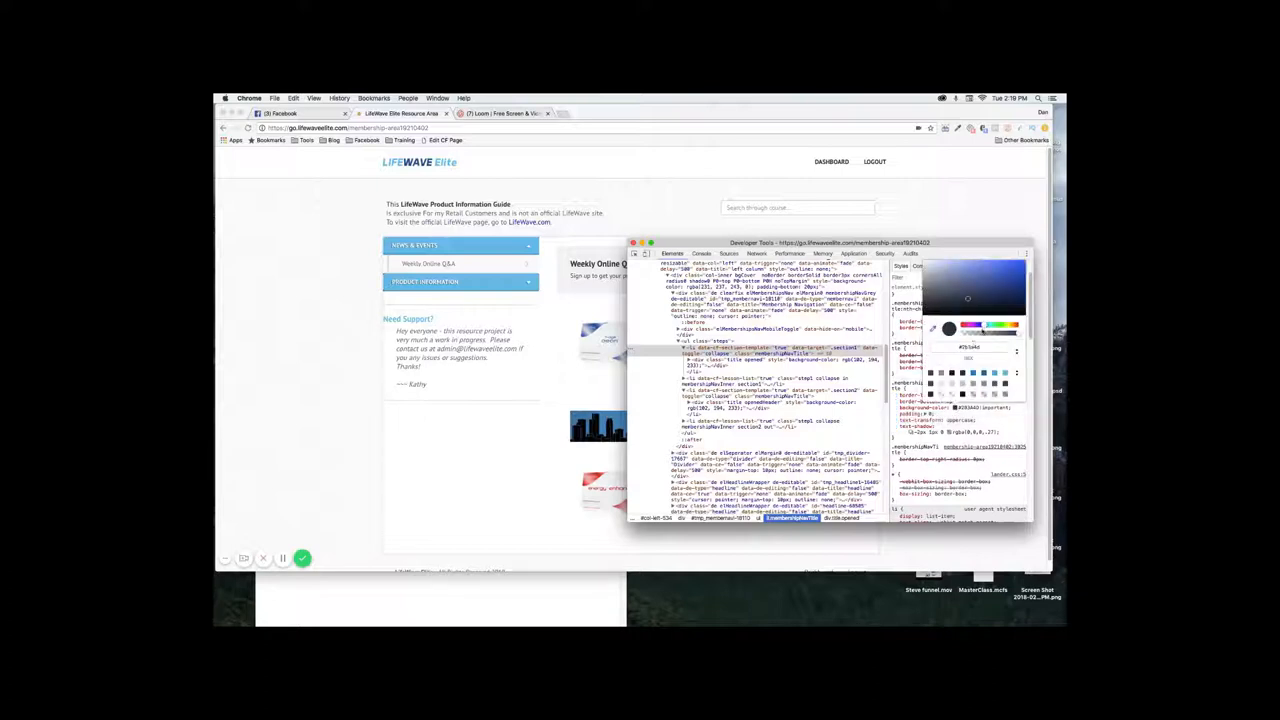